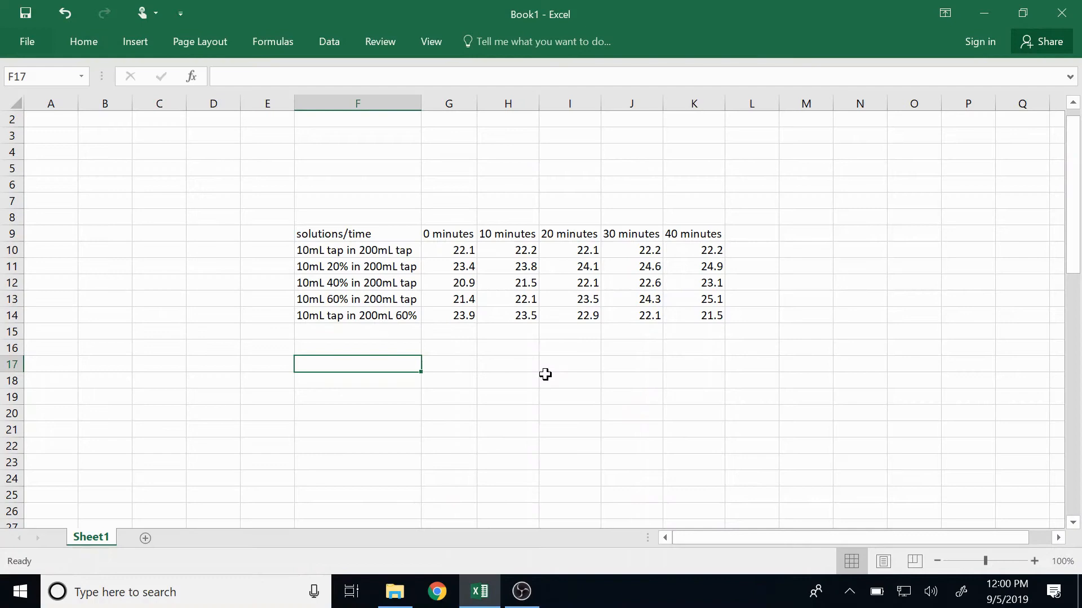
{"action": "mouse_move", "coordinate": [420, 242]}
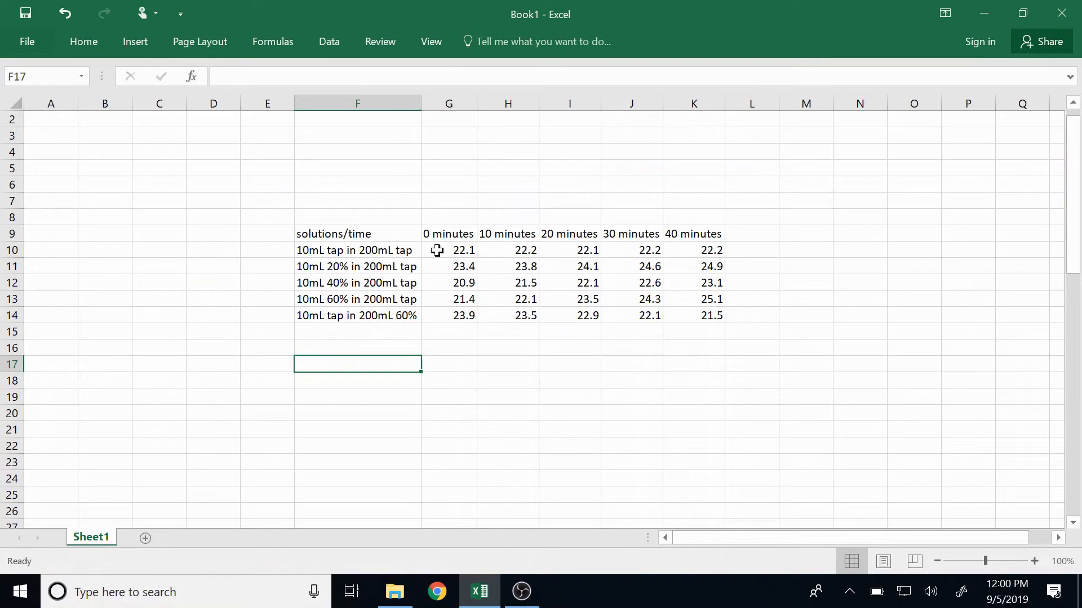
{"action": "mouse_move", "coordinate": [517, 284]}
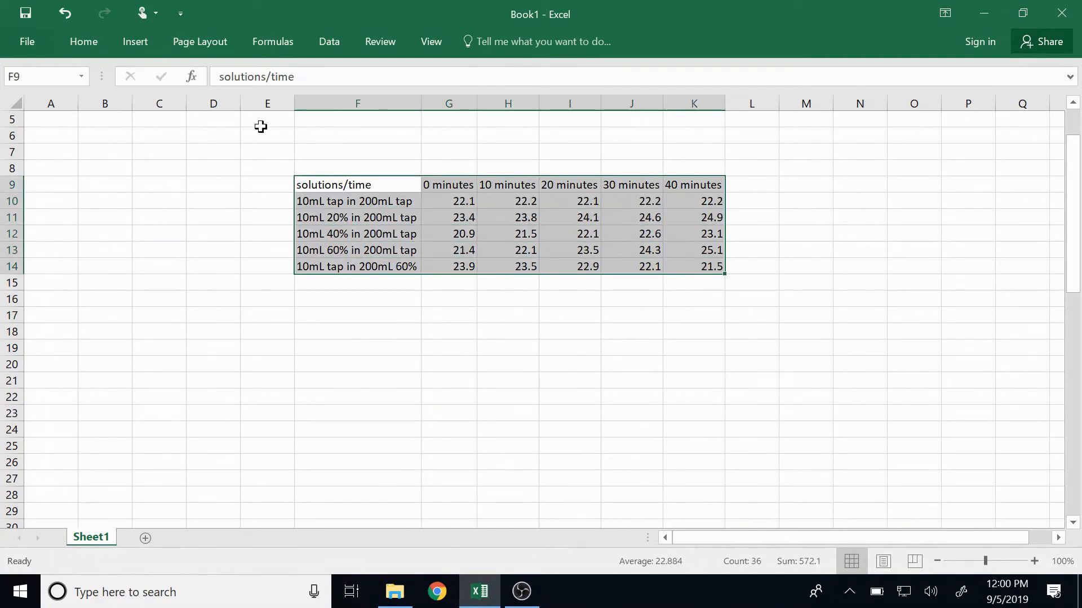
Insert a Line chart of the weight table via the All Charts chooser.
{"action": "left_click", "coordinate": [136, 41]}
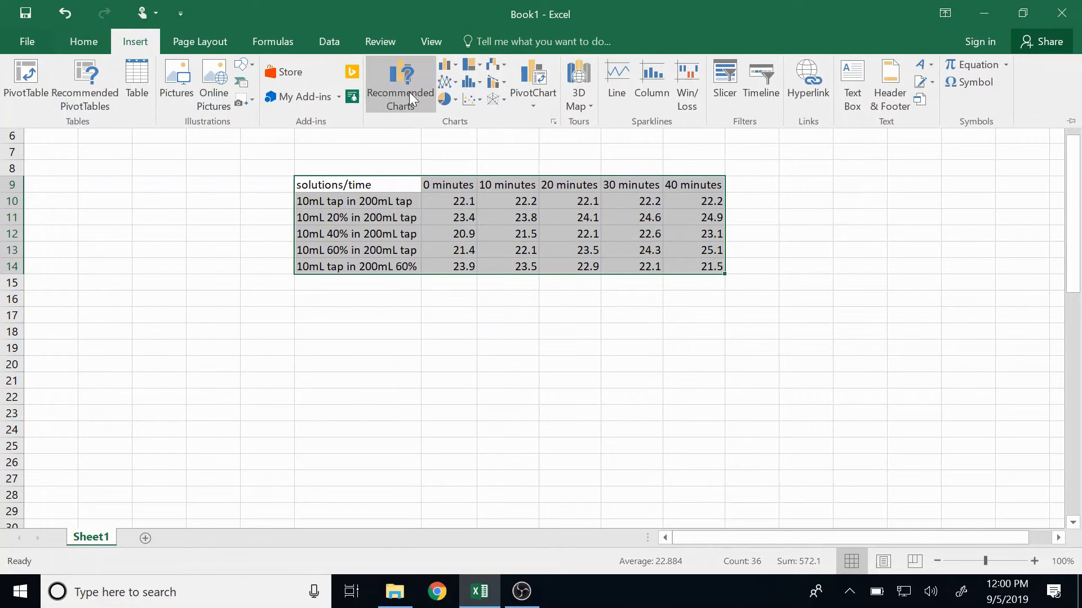
{"action": "left_click", "coordinate": [400, 91]}
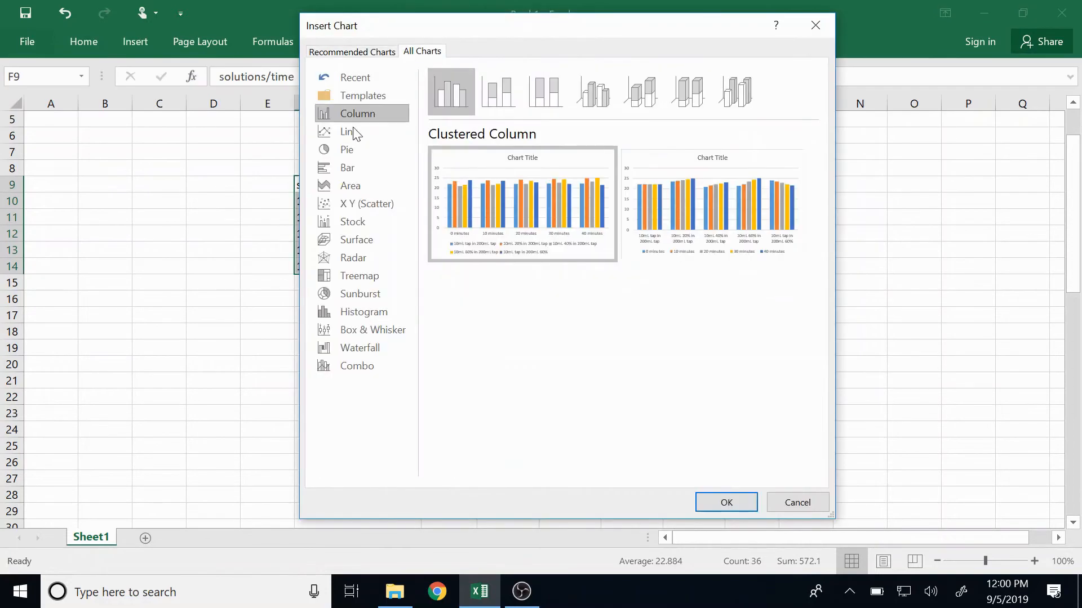
{"action": "left_click", "coordinate": [349, 131]}
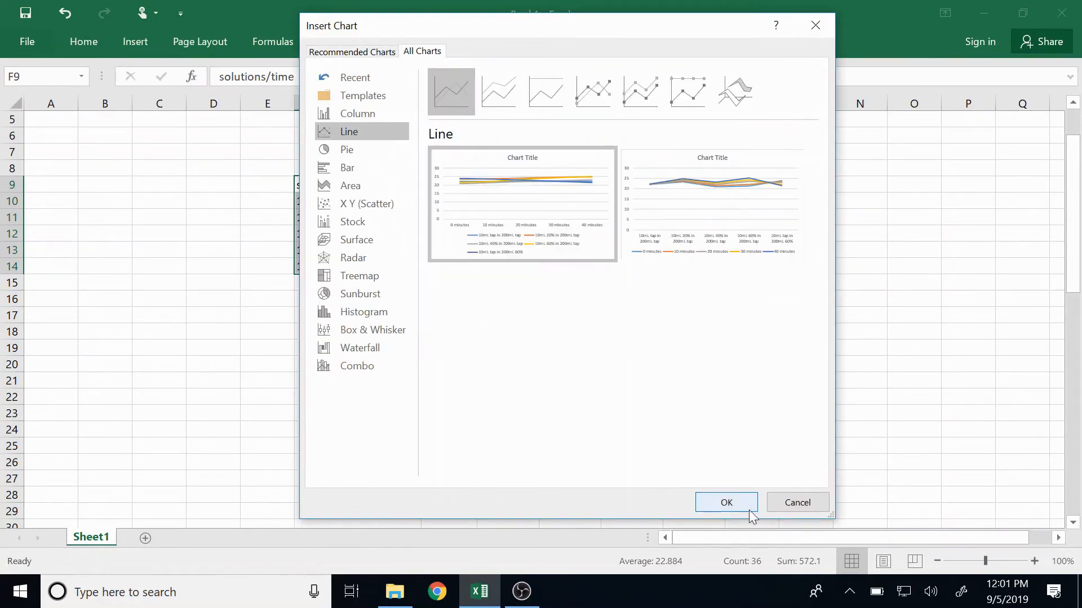
{"action": "left_click", "coordinate": [725, 503]}
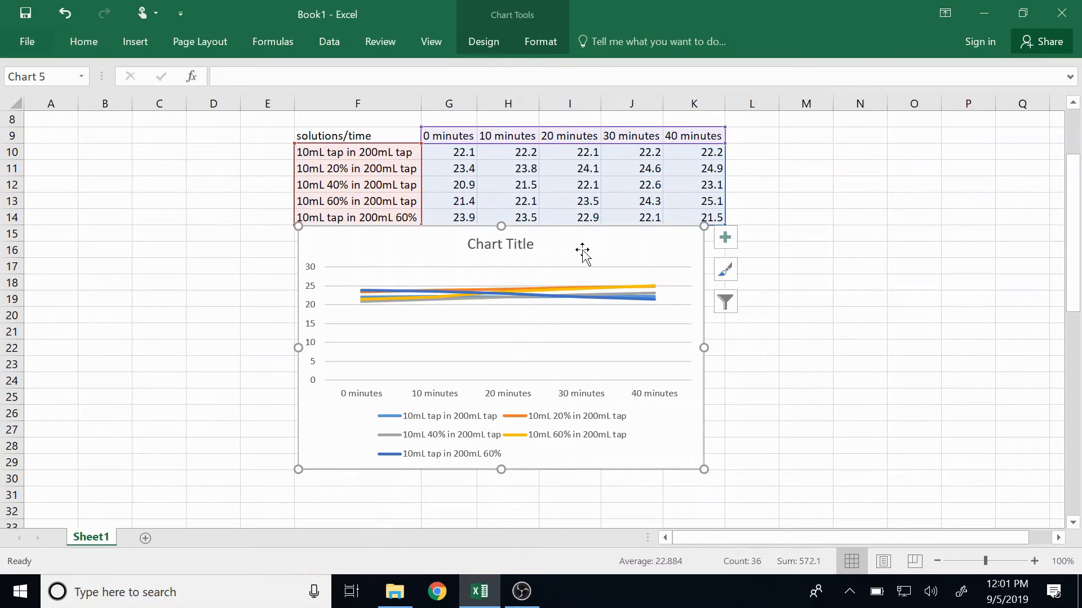
{"action": "mouse_move", "coordinate": [511, 303]}
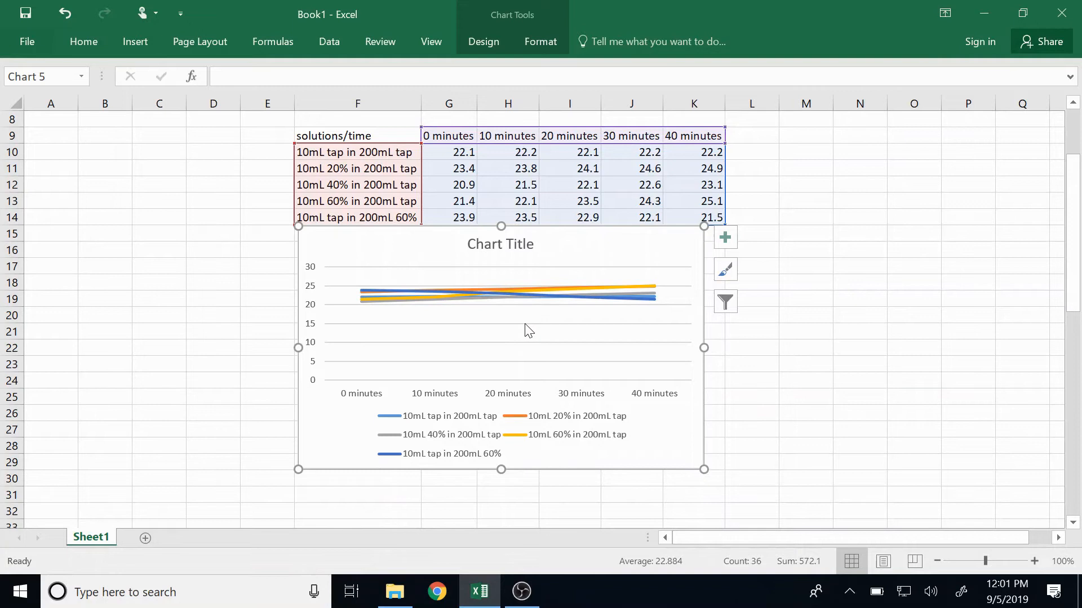
{"action": "mouse_move", "coordinate": [547, 277]}
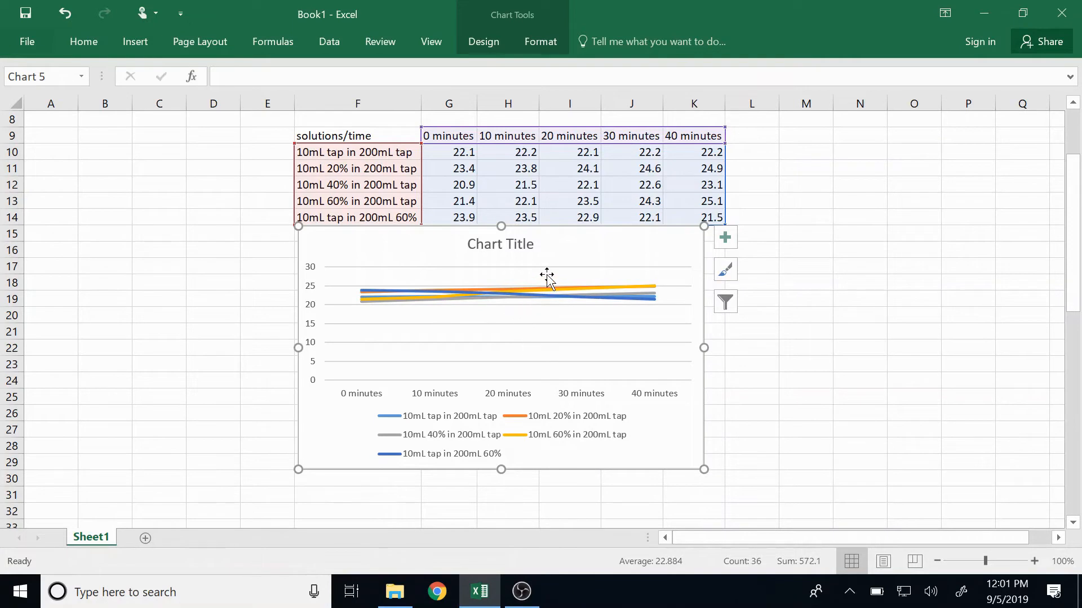
{"action": "mouse_move", "coordinate": [557, 256]}
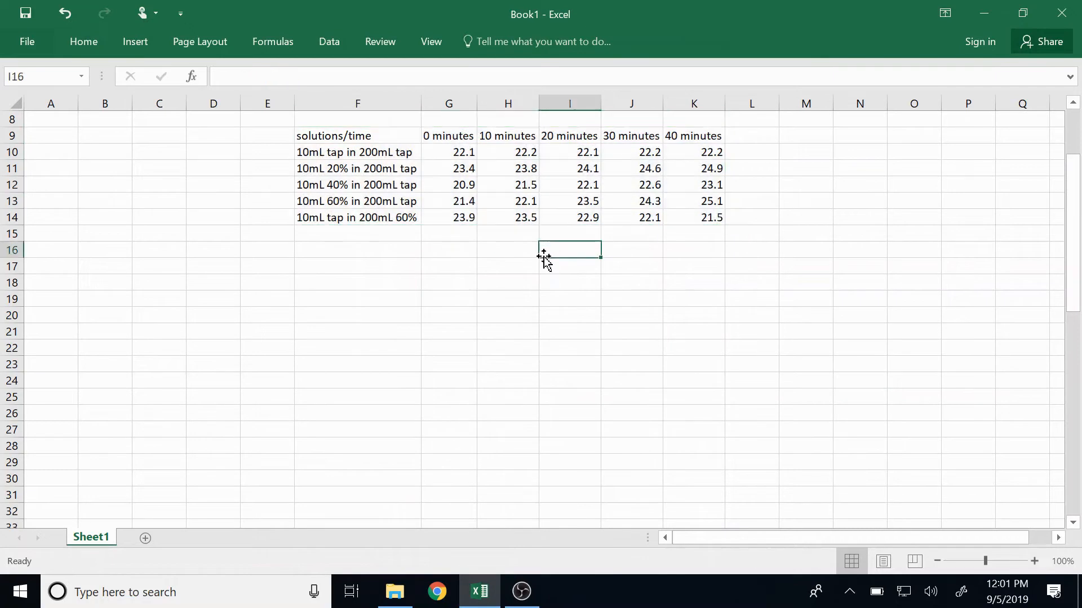
Scroll down the sheet after deleting the chart and copying the table.
{"action": "scroll", "scroll_direction": "down", "scroll_amount": 3}
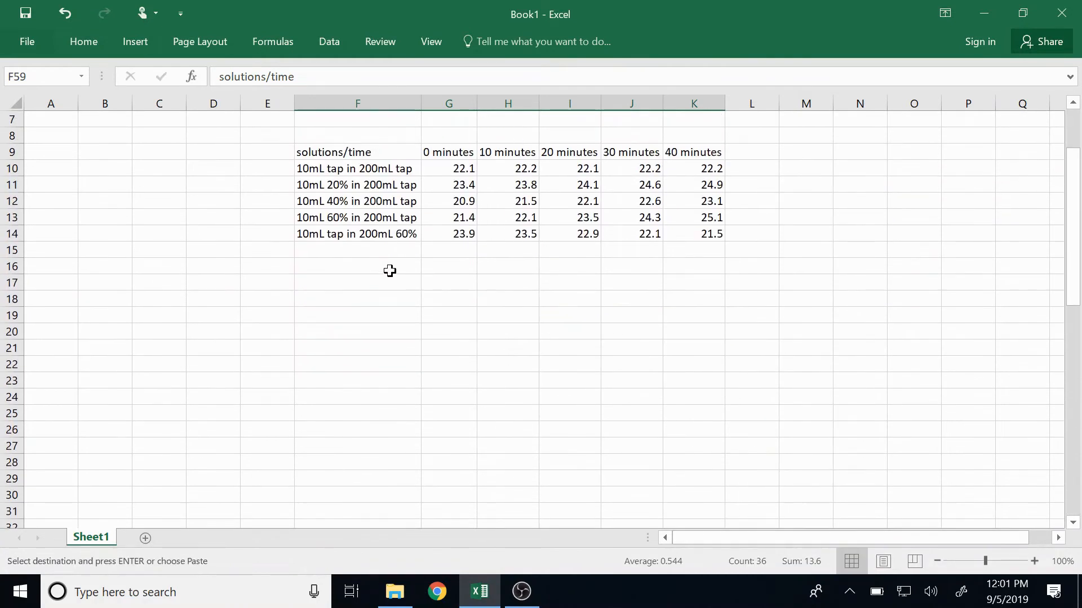
Paste the copied table below the original and fill the first weight-change cells G20 to I20.
{"action": "left_click", "coordinate": [358, 297]}
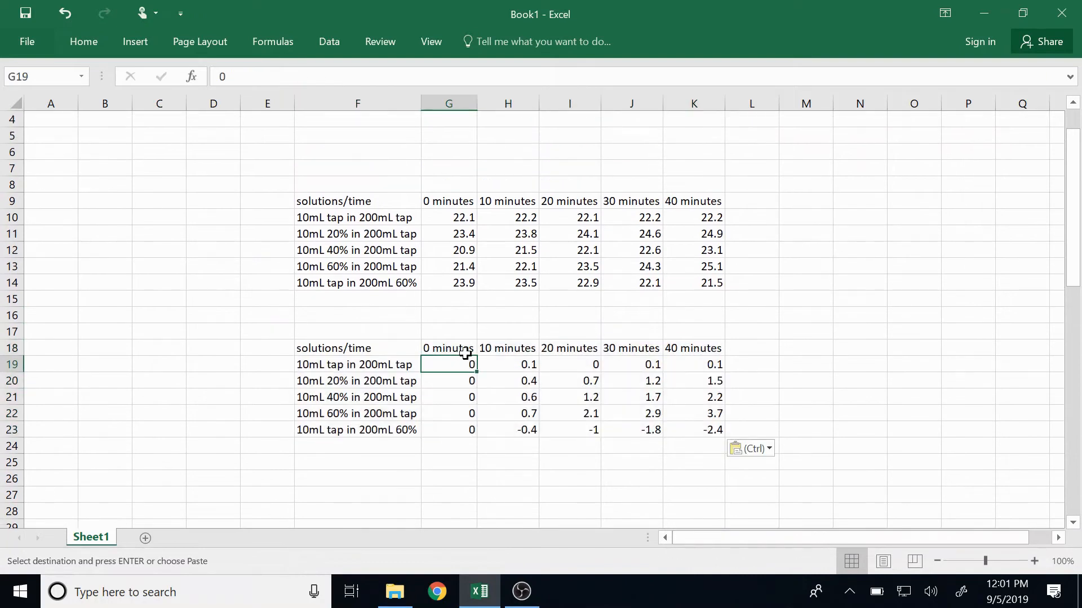
{"action": "mouse_move", "coordinate": [453, 217]}
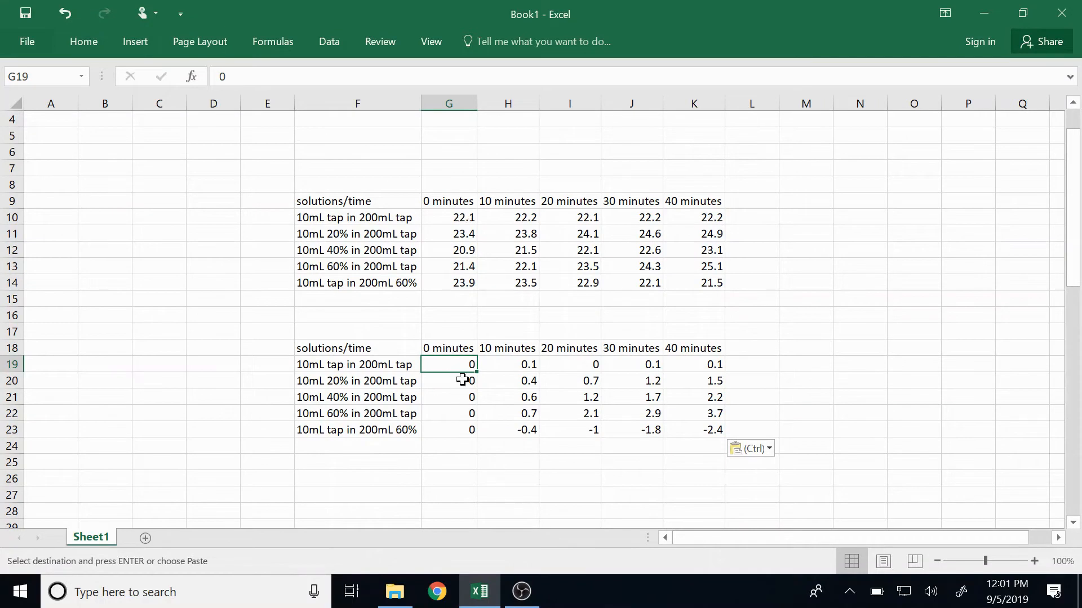
{"action": "mouse_move", "coordinate": [525, 225]}
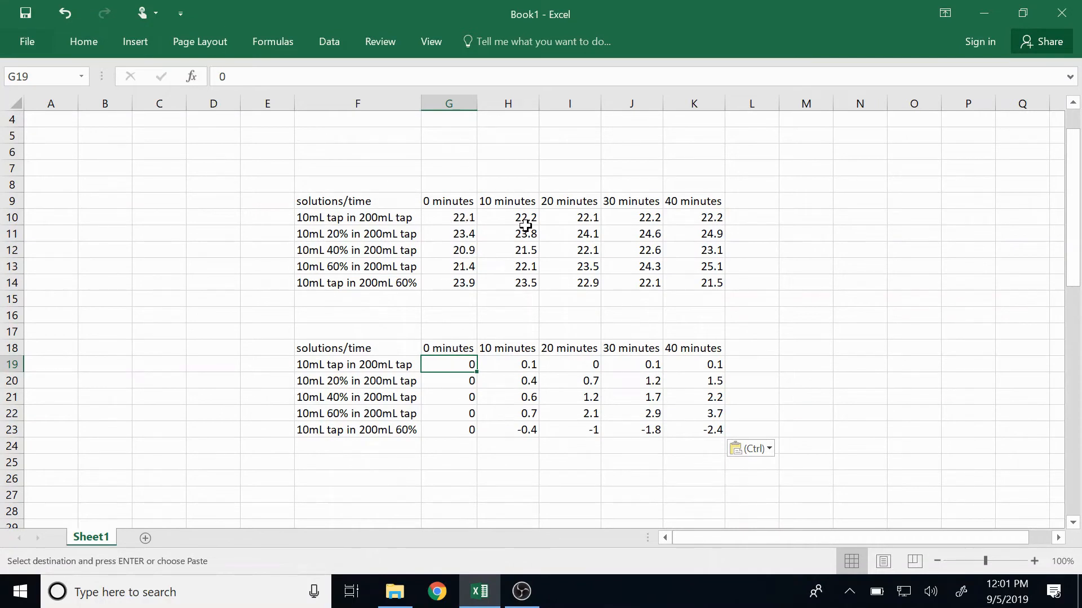
{"action": "mouse_move", "coordinate": [555, 221]}
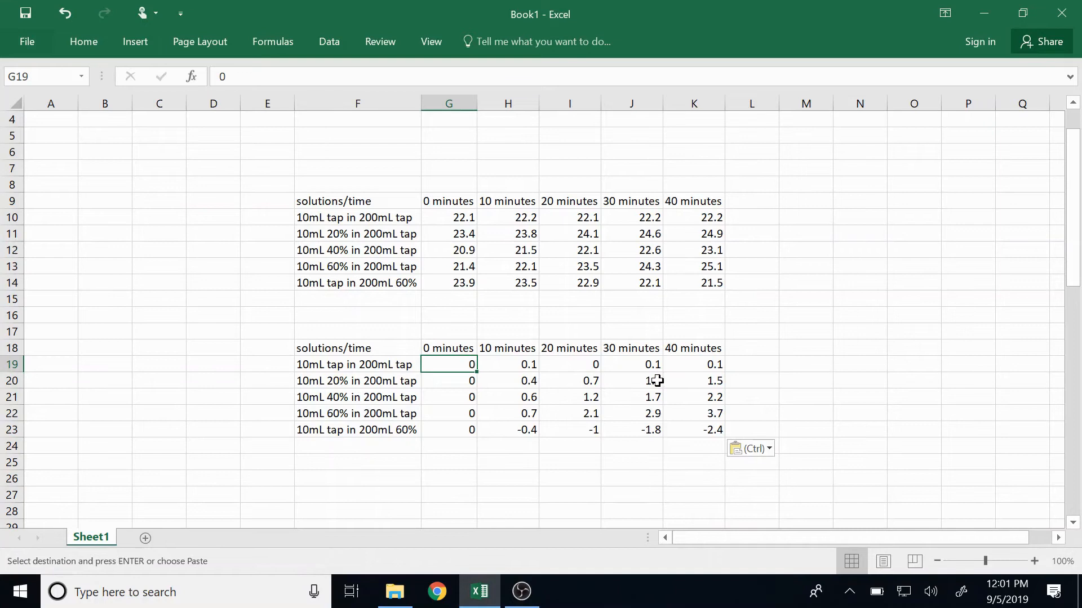
{"action": "left_click", "coordinate": [448, 380]}
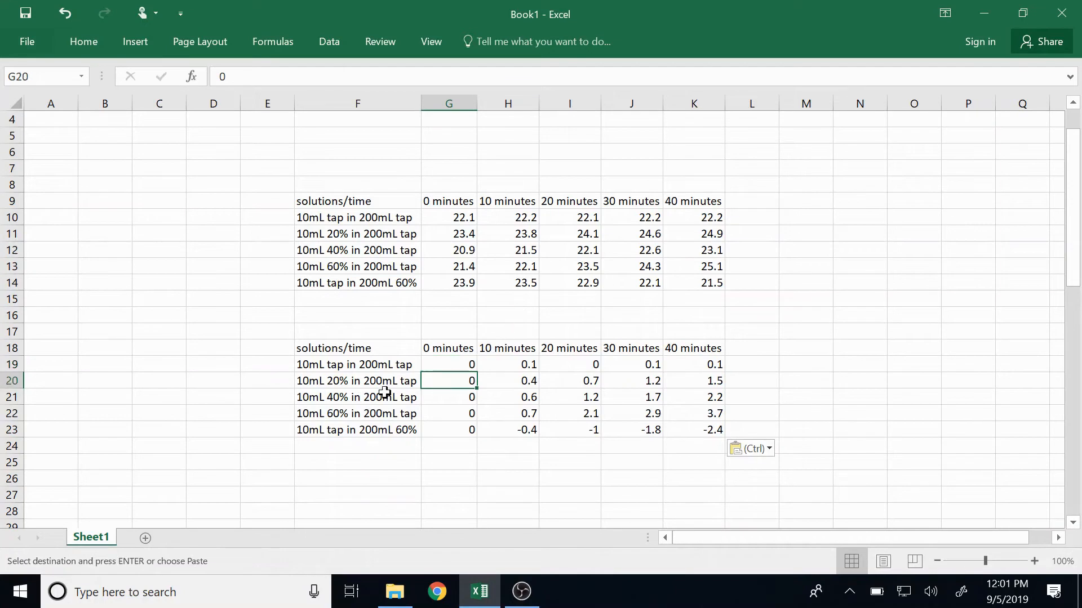
{"action": "left_click", "coordinate": [357, 234]}
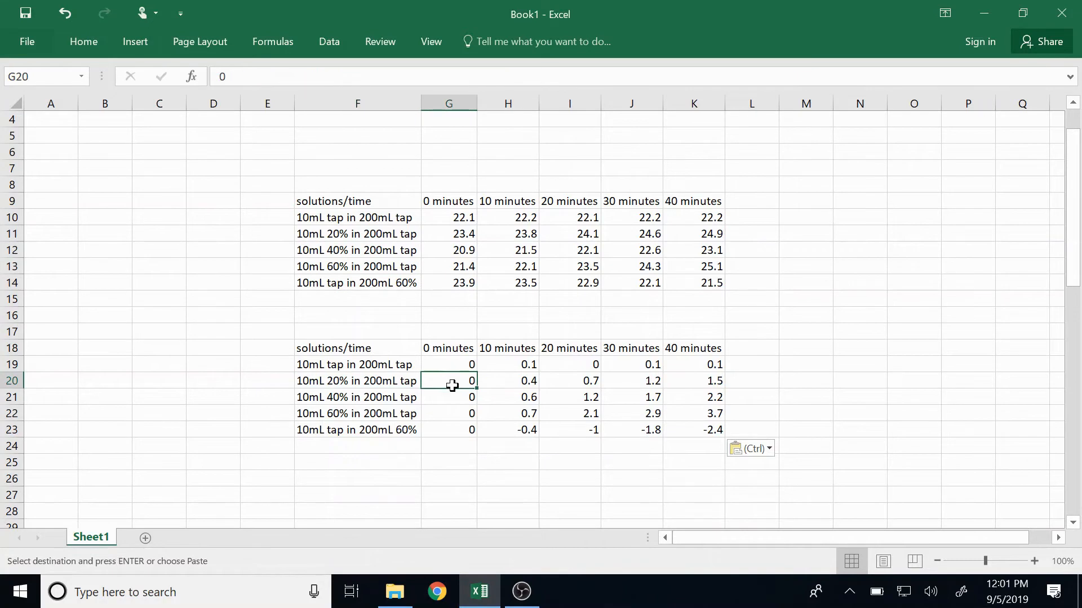
{"action": "left_click", "coordinate": [508, 380]}
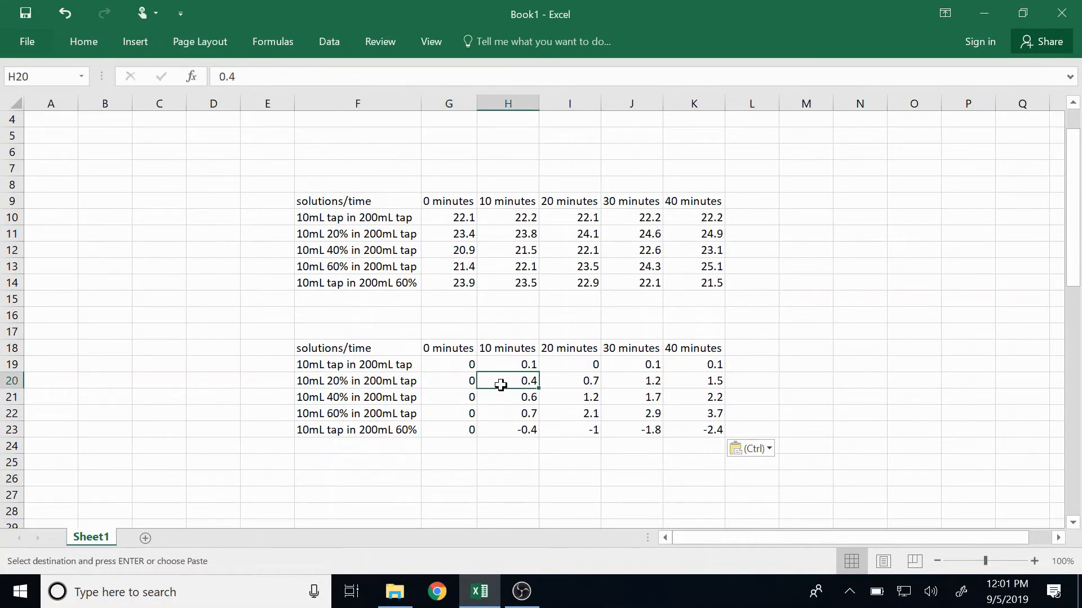
{"action": "mouse_move", "coordinate": [514, 234]}
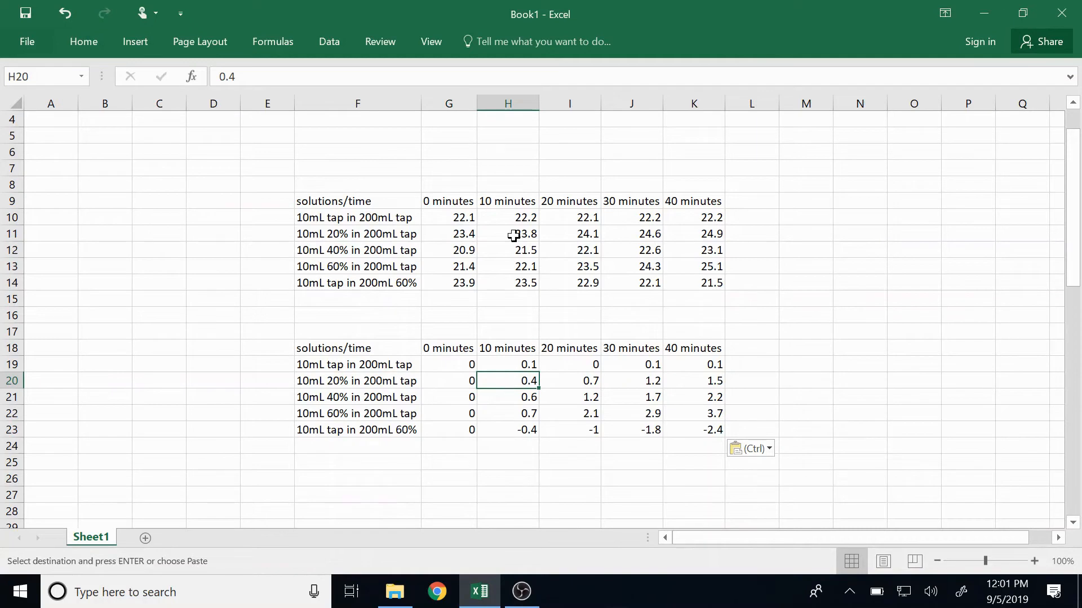
{"action": "left_click", "coordinate": [569, 380]}
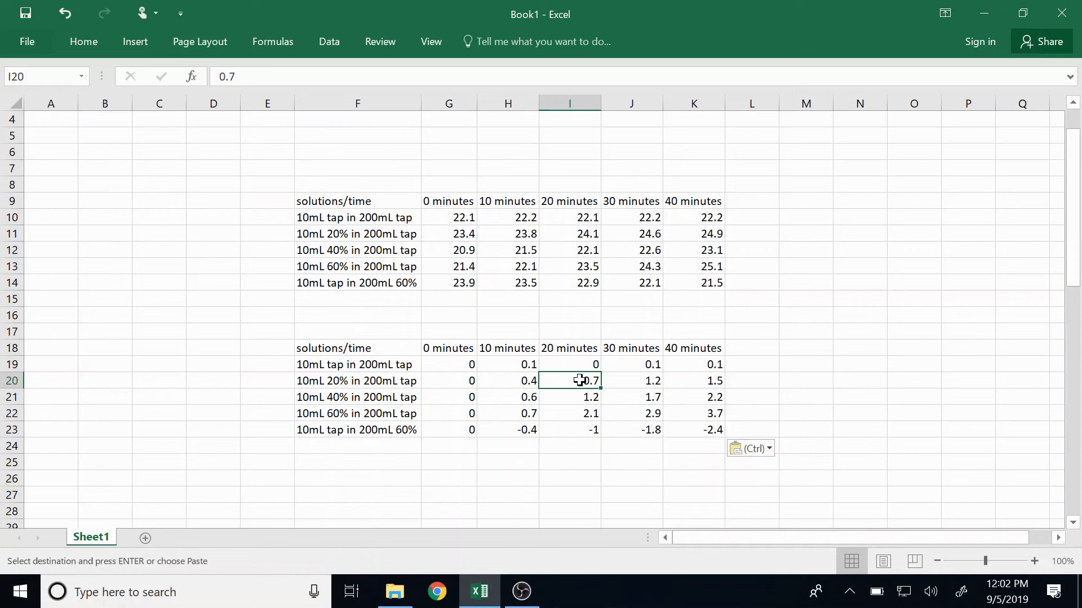
{"action": "mouse_move", "coordinate": [519, 250]}
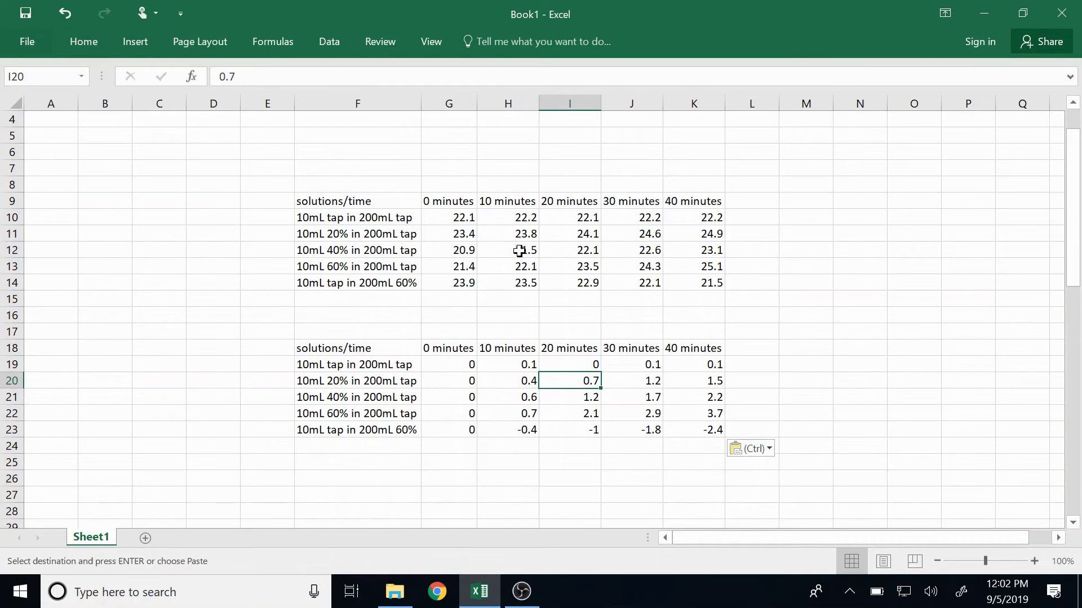
{"action": "mouse_move", "coordinate": [573, 237]}
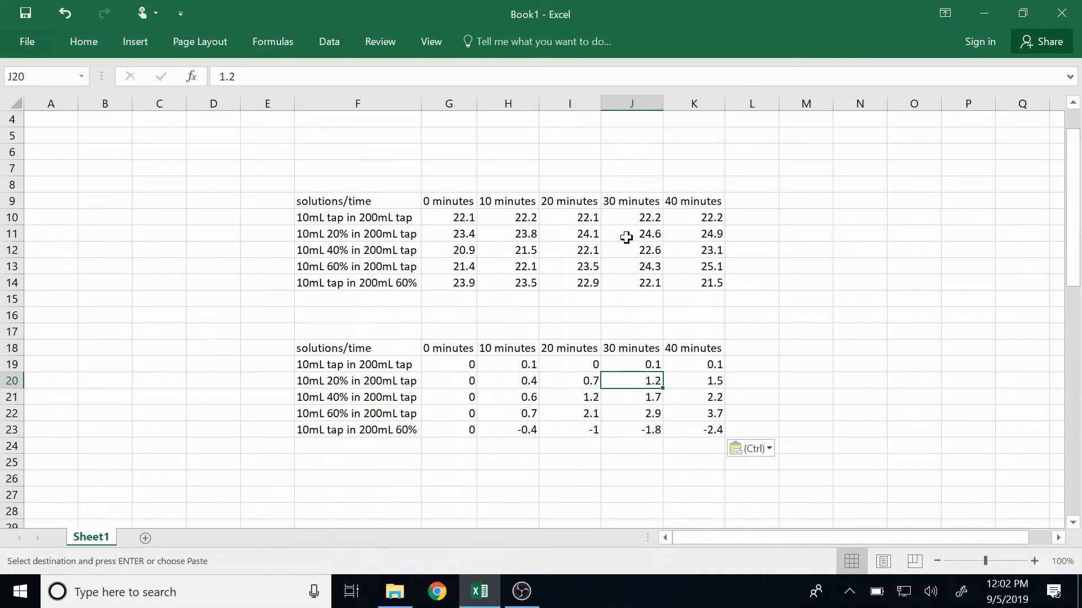
{"action": "mouse_move", "coordinate": [631, 384]}
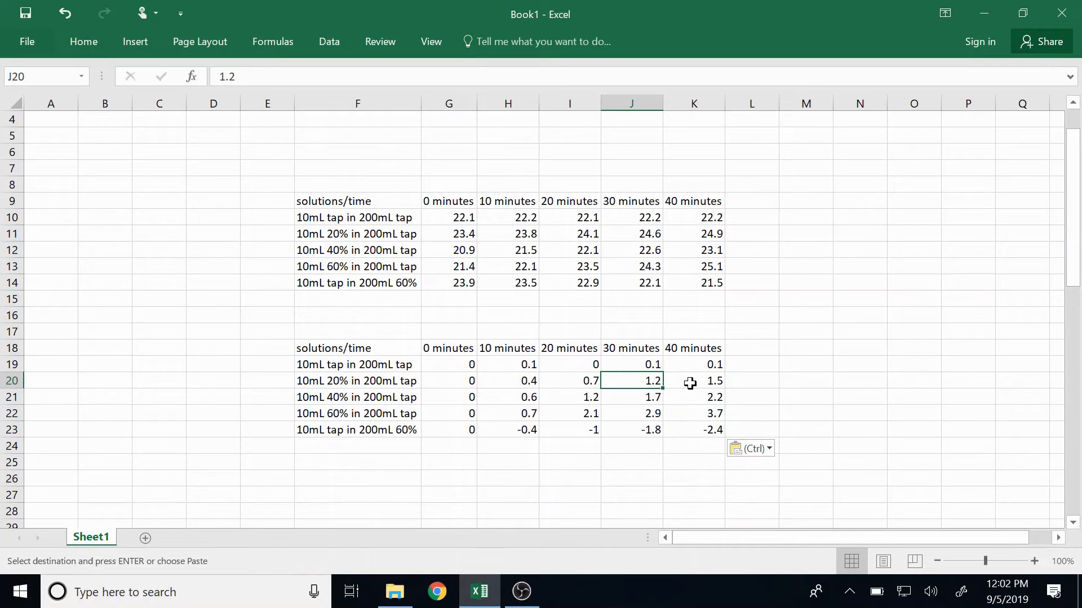
Complete the remaining weight-change values in the F18:K23 table from the original readings.
{"action": "left_click", "coordinate": [693, 380]}
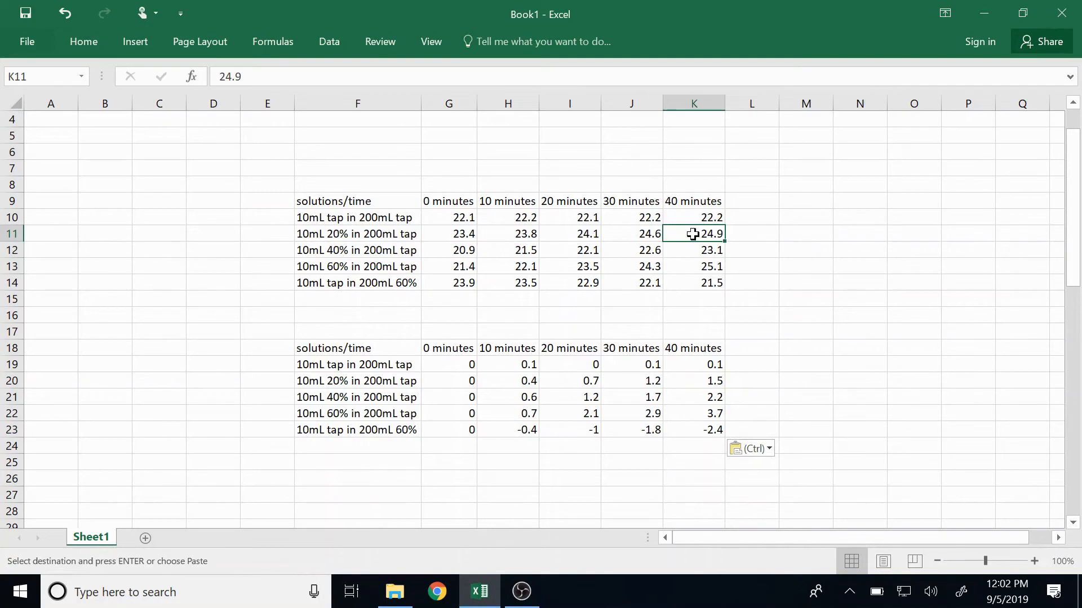
{"action": "mouse_move", "coordinate": [454, 220]}
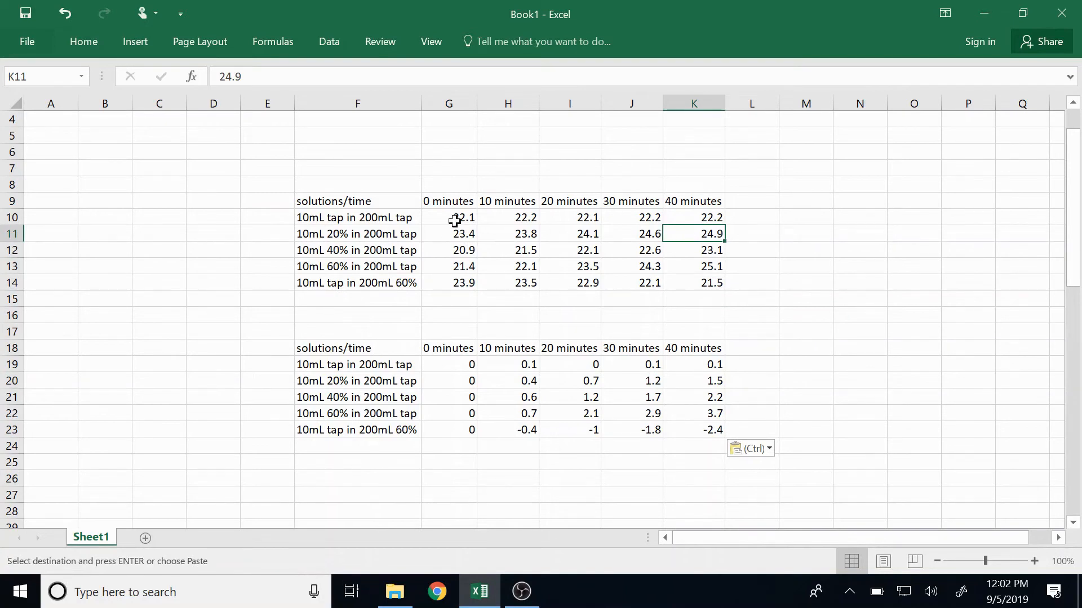
{"action": "left_click", "coordinate": [448, 234]}
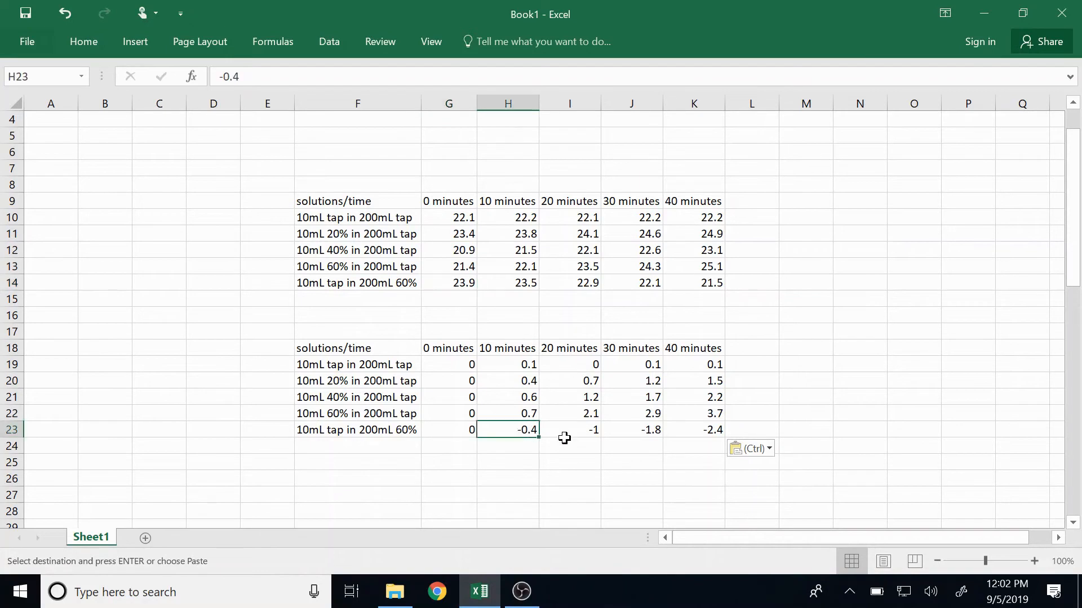
{"action": "left_click", "coordinate": [508, 283]}
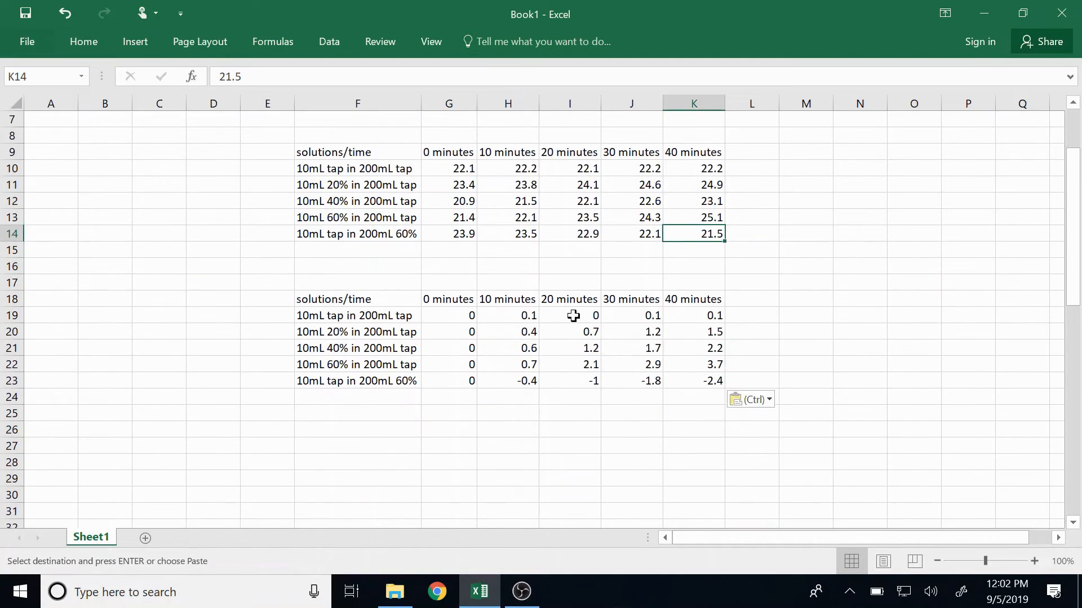
{"action": "mouse_move", "coordinate": [472, 222]}
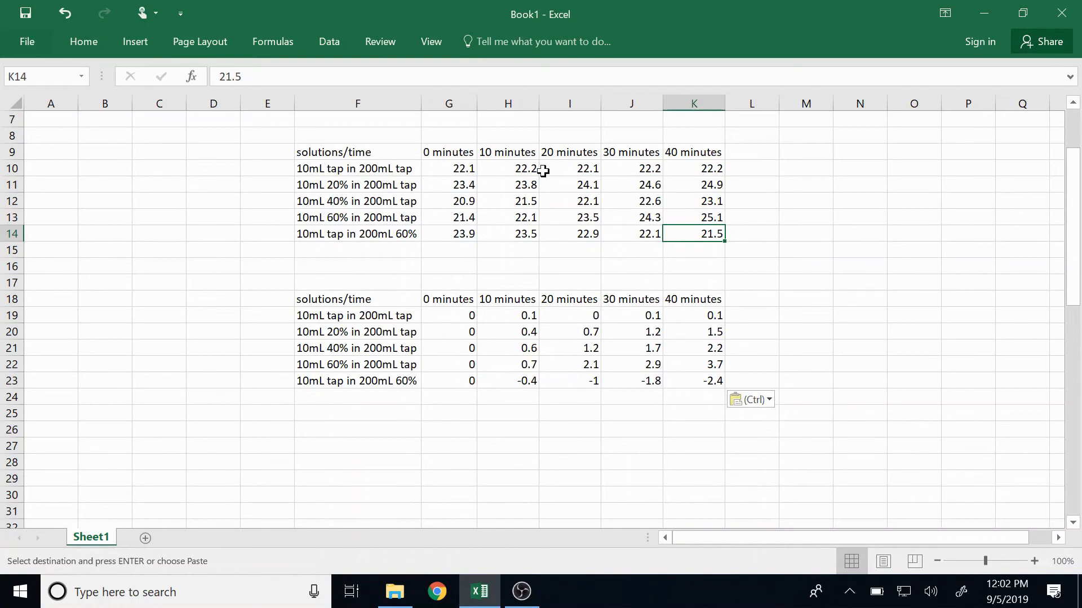
{"action": "scroll", "scroll_direction": "down", "scroll_amount": 3}
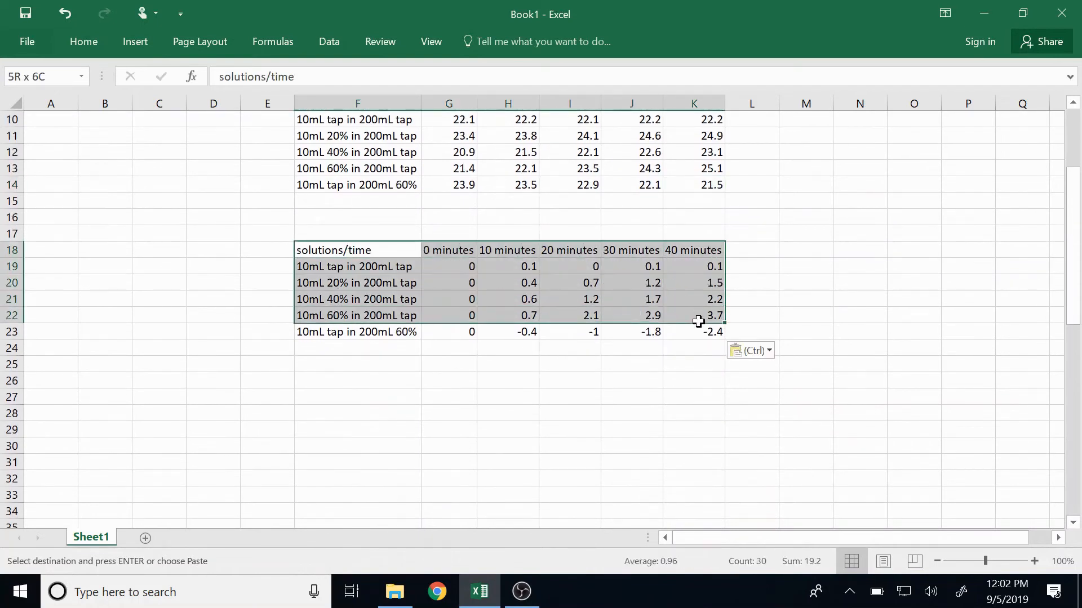
Insert a Line chart of the change-in-weight table F18:K23.
{"action": "left_click", "coordinate": [135, 41]}
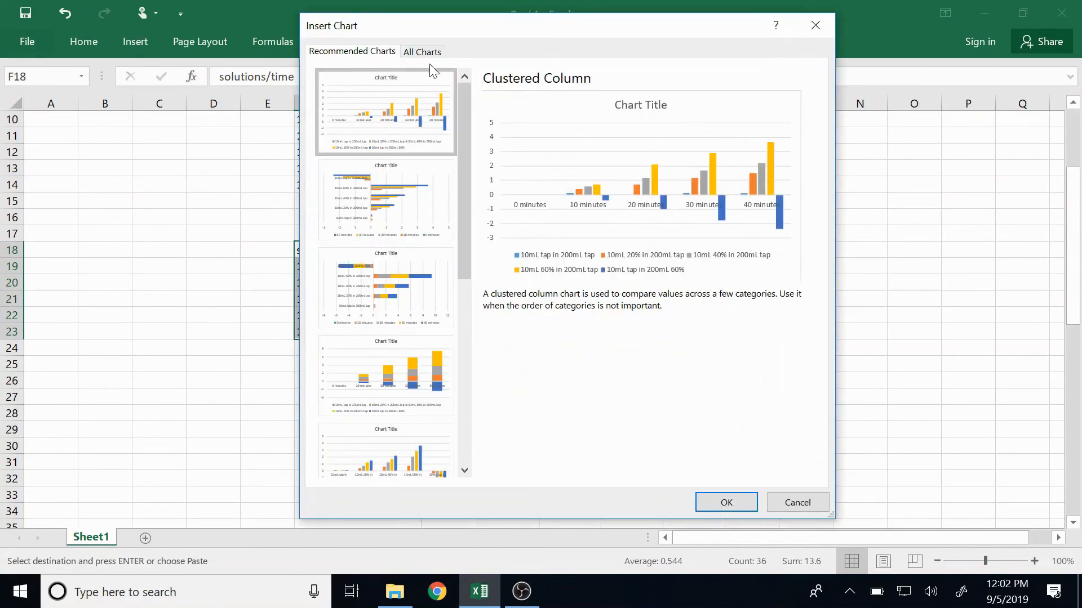
{"action": "left_click", "coordinate": [421, 51]}
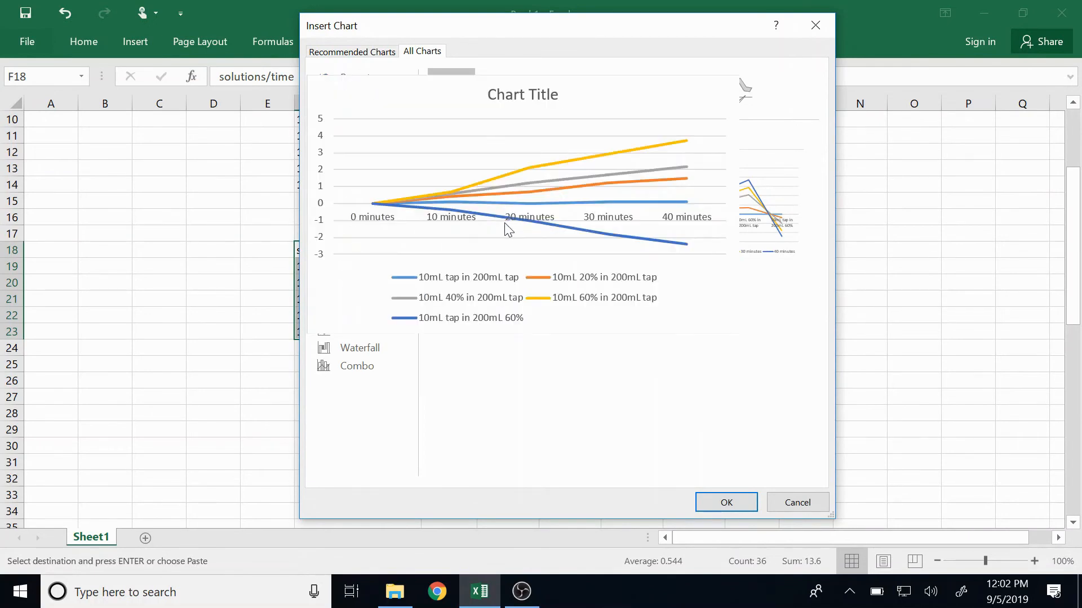
{"action": "mouse_move", "coordinate": [507, 228]}
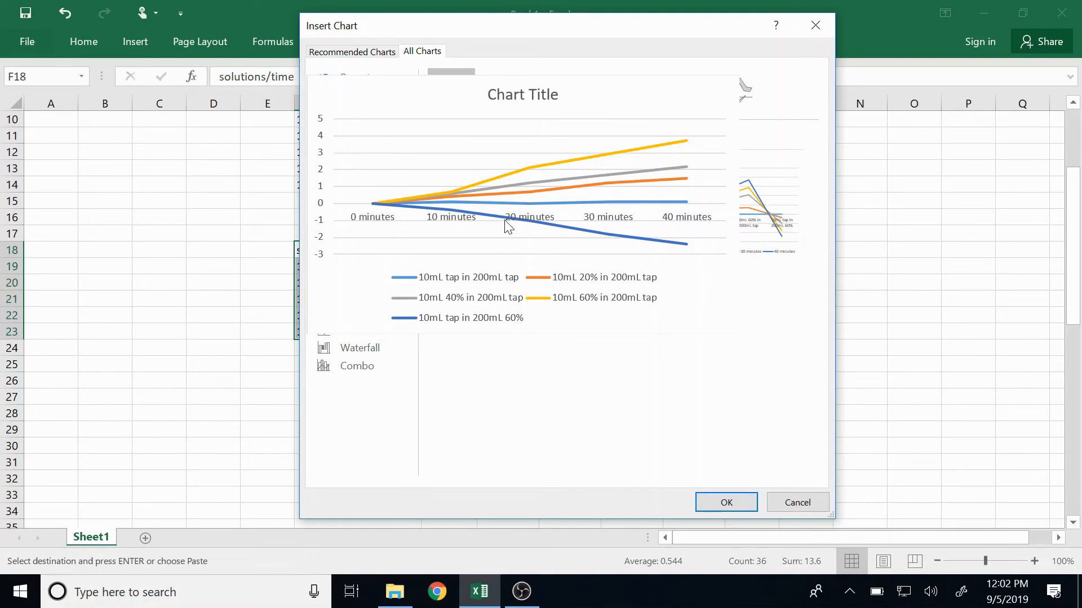
{"action": "mouse_move", "coordinate": [478, 221]}
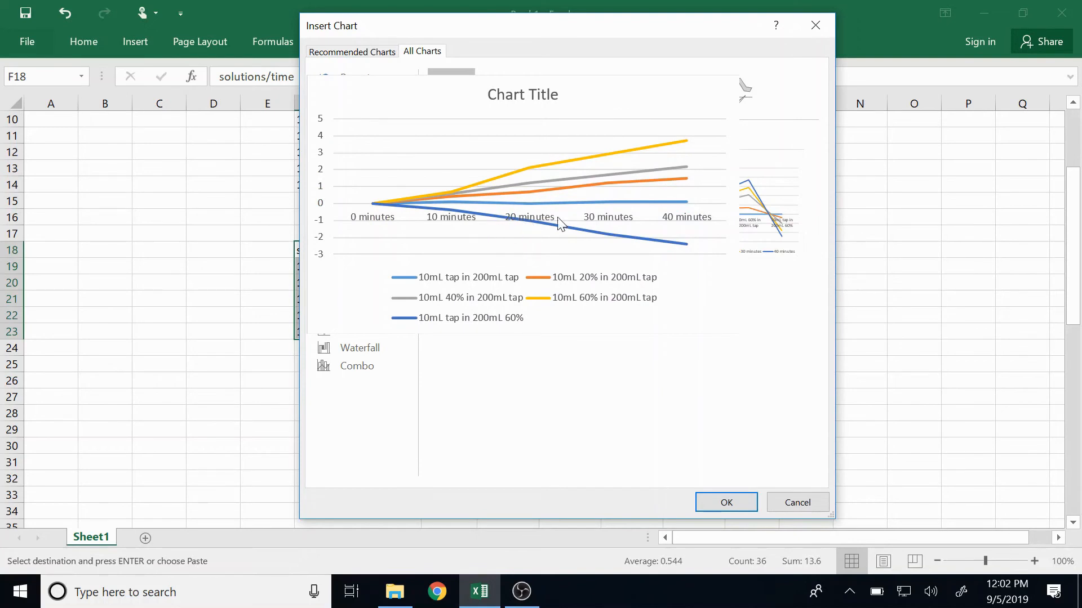
{"action": "mouse_move", "coordinate": [546, 224]}
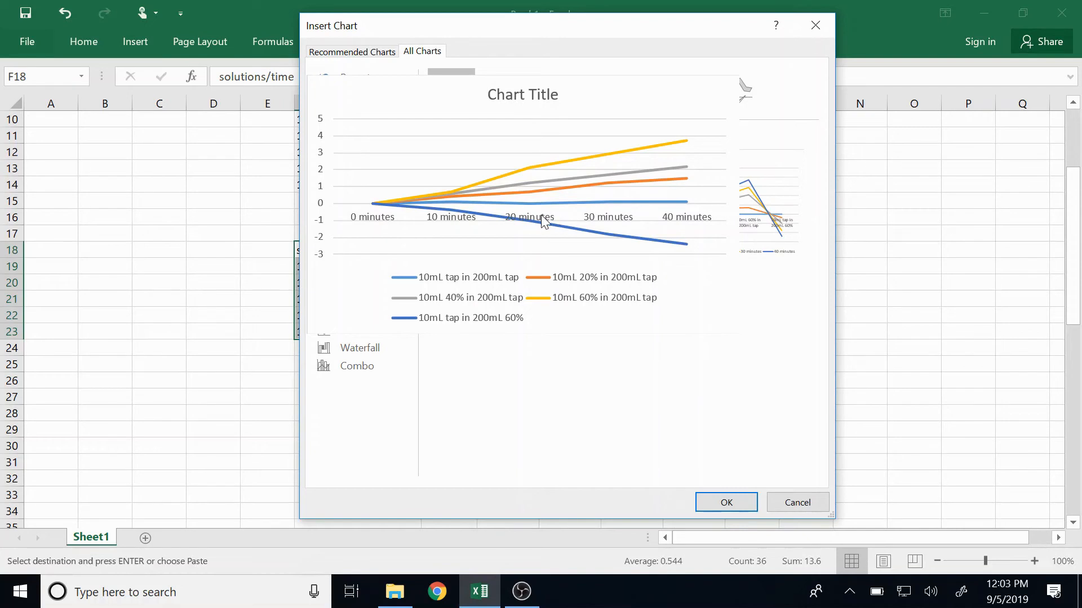
{"action": "left_click", "coordinate": [724, 502]}
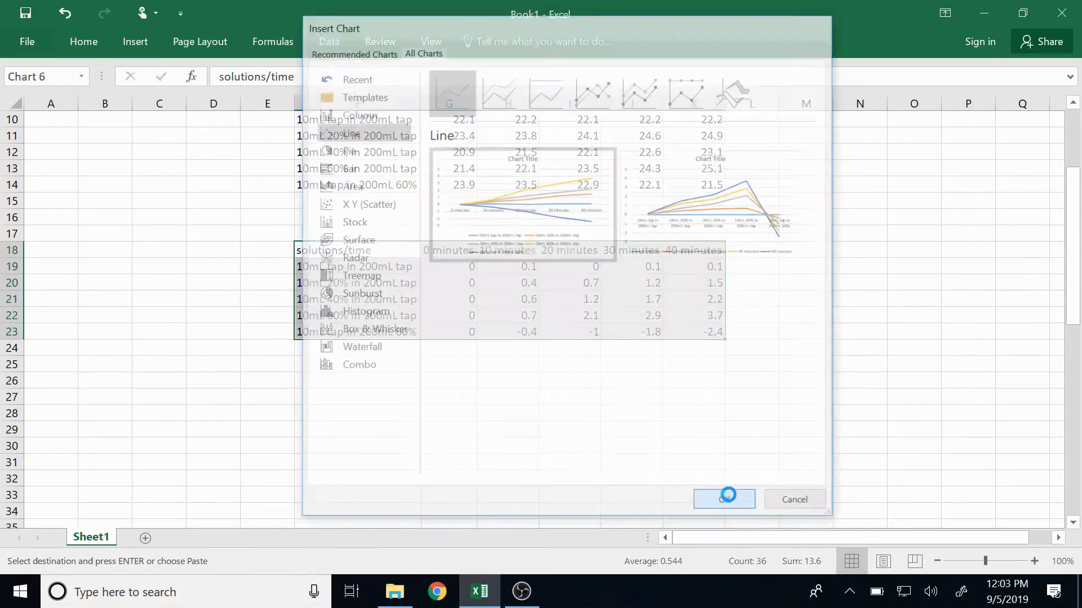
{"action": "left_click", "coordinate": [724, 499]}
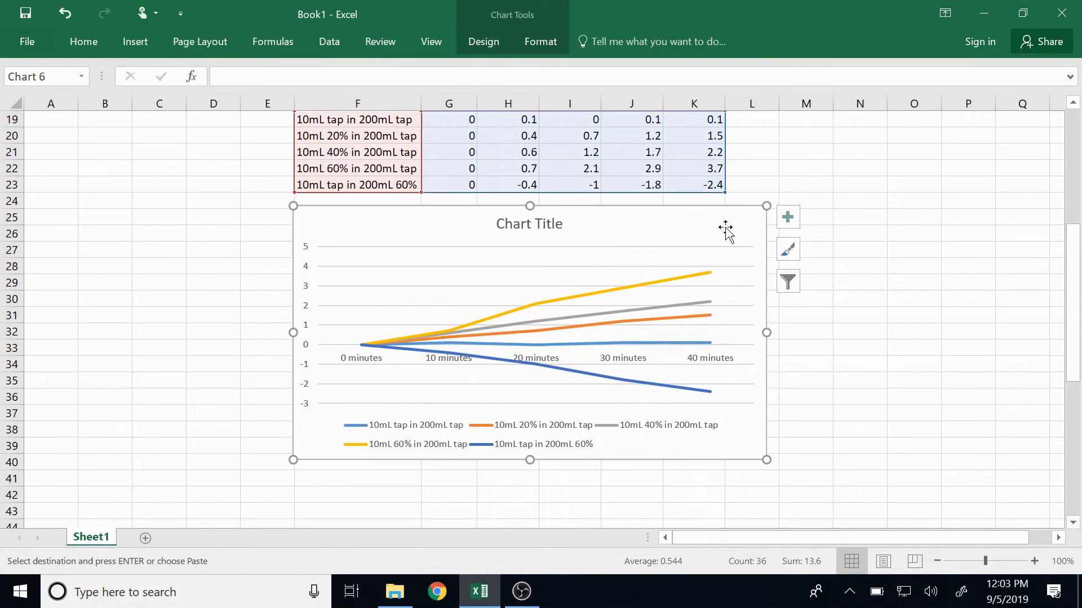
Add axis titles Weight (g) vertically and Time (minutes) horizontally, then select the chart title.
{"action": "left_click", "coordinate": [787, 216]}
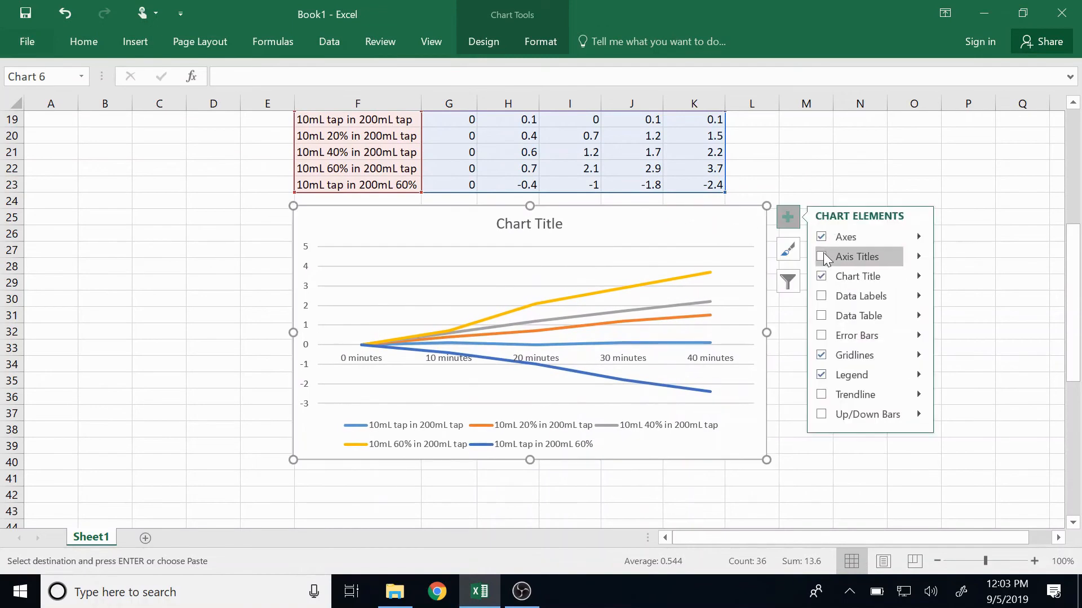
{"action": "left_click", "coordinate": [822, 257]}
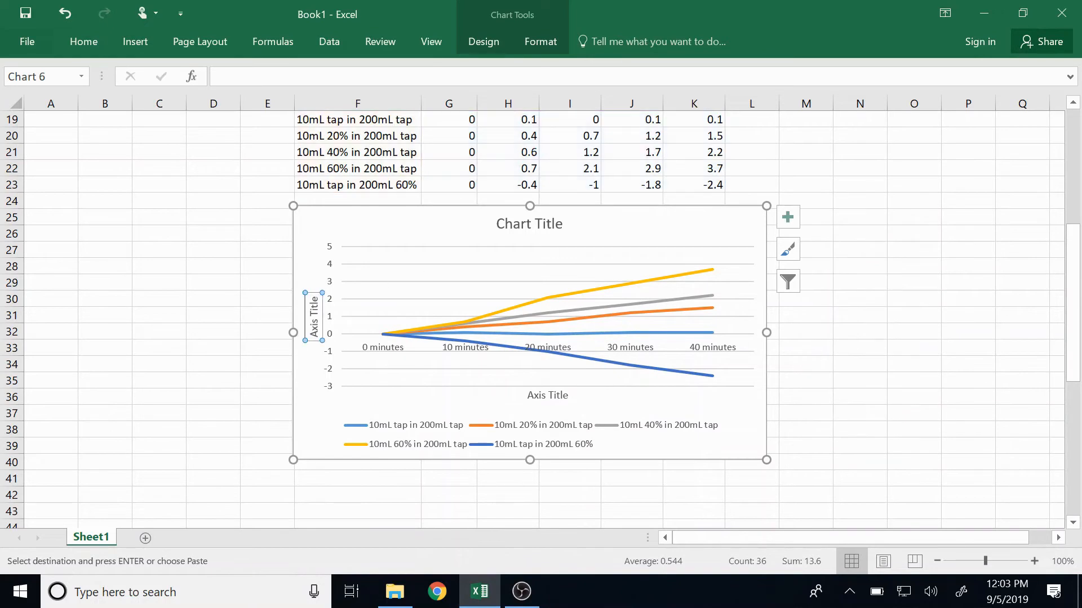
{"action": "left_click", "coordinate": [314, 317]}
{"action": "type", "text": "Weight (g)"}
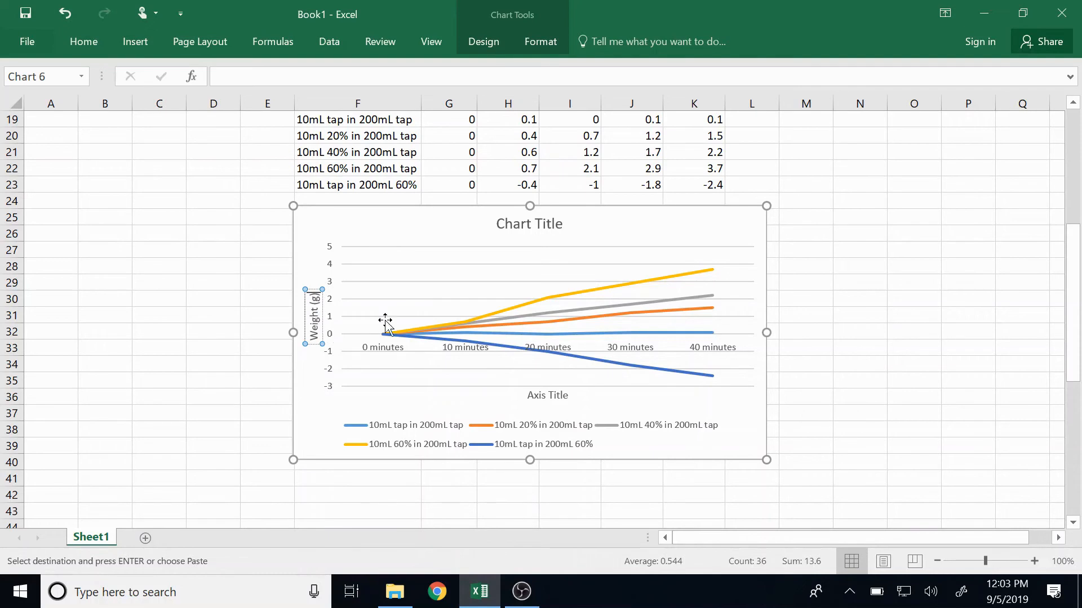
{"action": "left_click", "coordinate": [548, 396]}
{"action": "type", "text": "Time"}
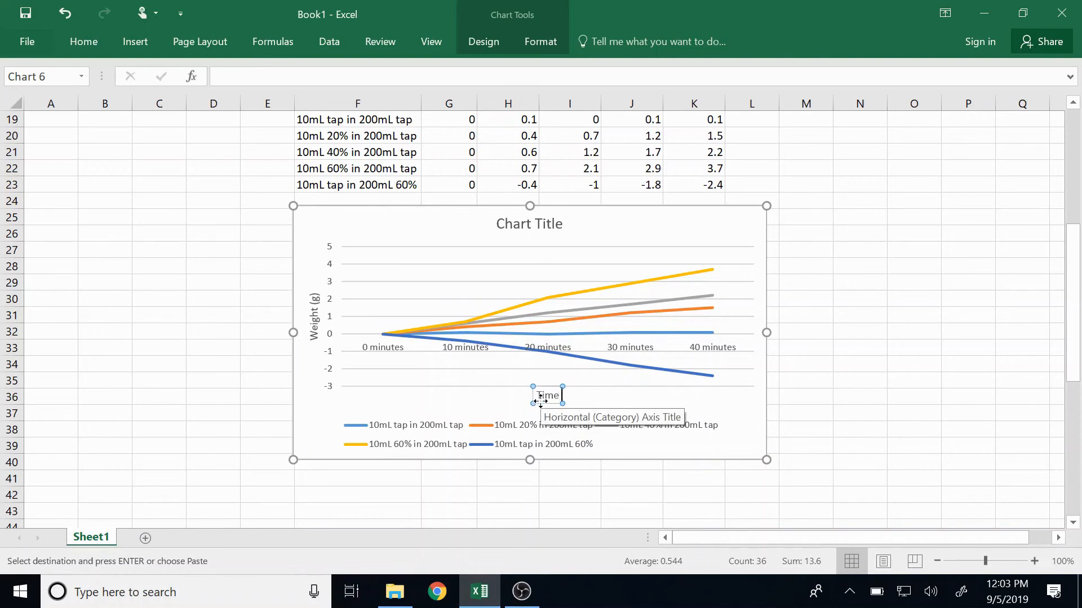
{"action": "type", "text": "(minutes)"}
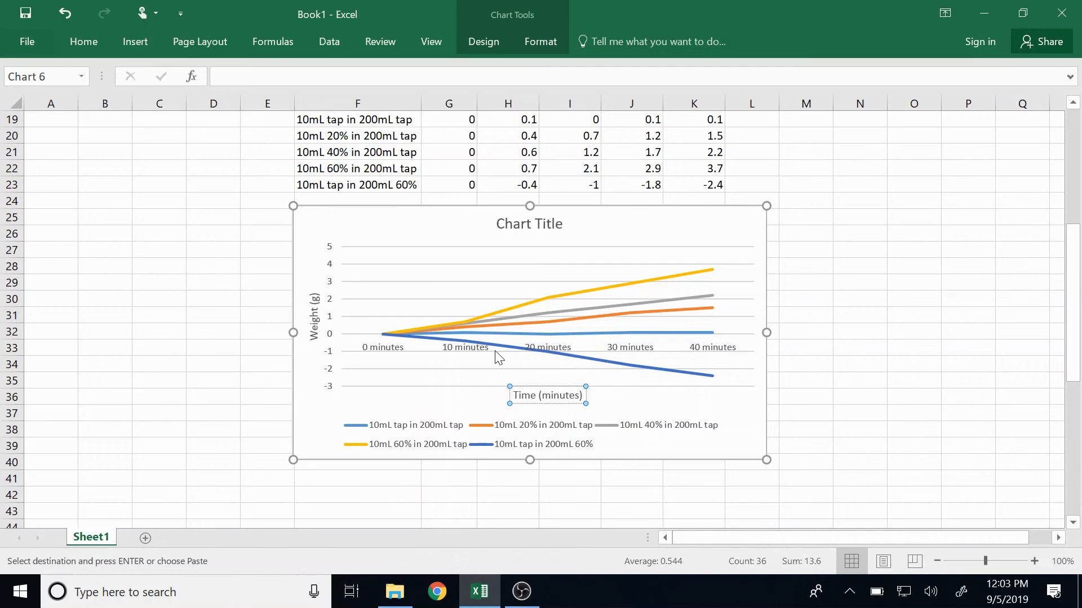
{"action": "left_click", "coordinate": [530, 223]}
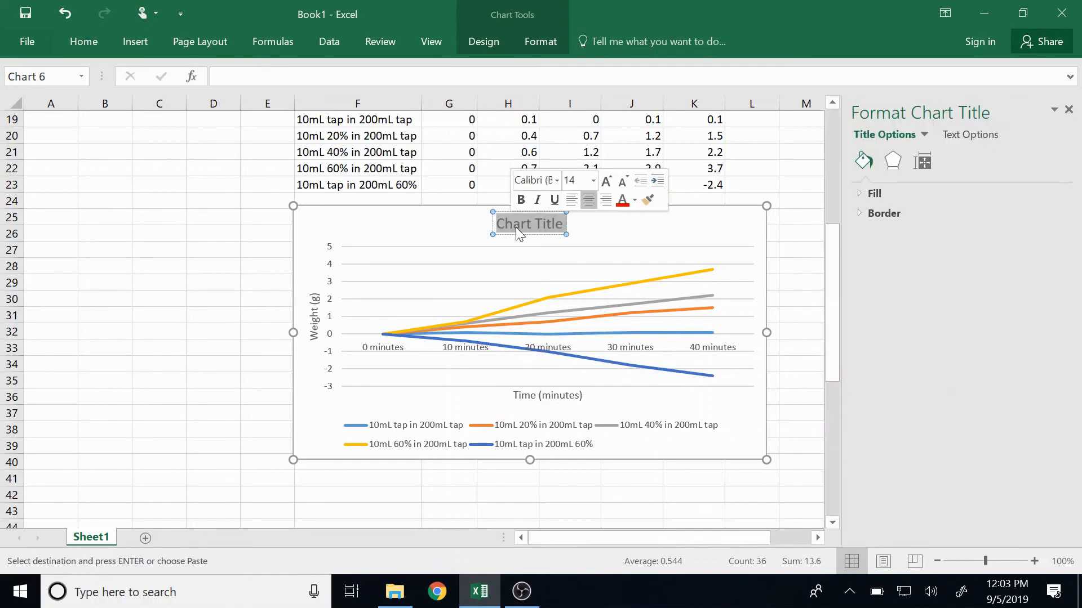
Retitle the chart 'Change in Weight - Osmosis Lab'.
{"action": "type", "text": "Change in Weight"}
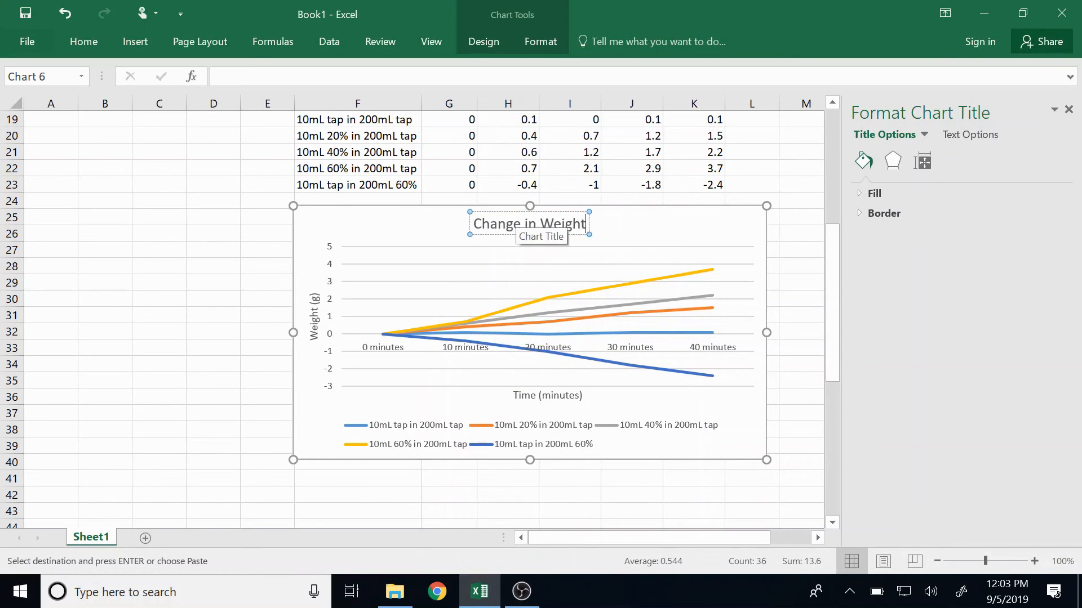
{"action": "type", "text": "- Os"}
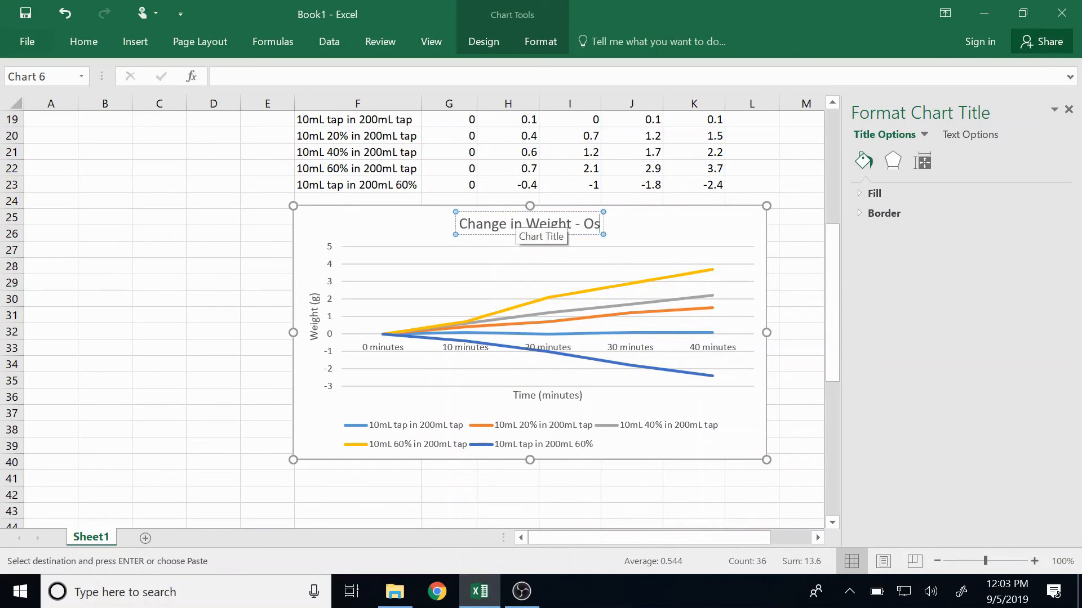
{"action": "type", "text": "mosis Lab"}
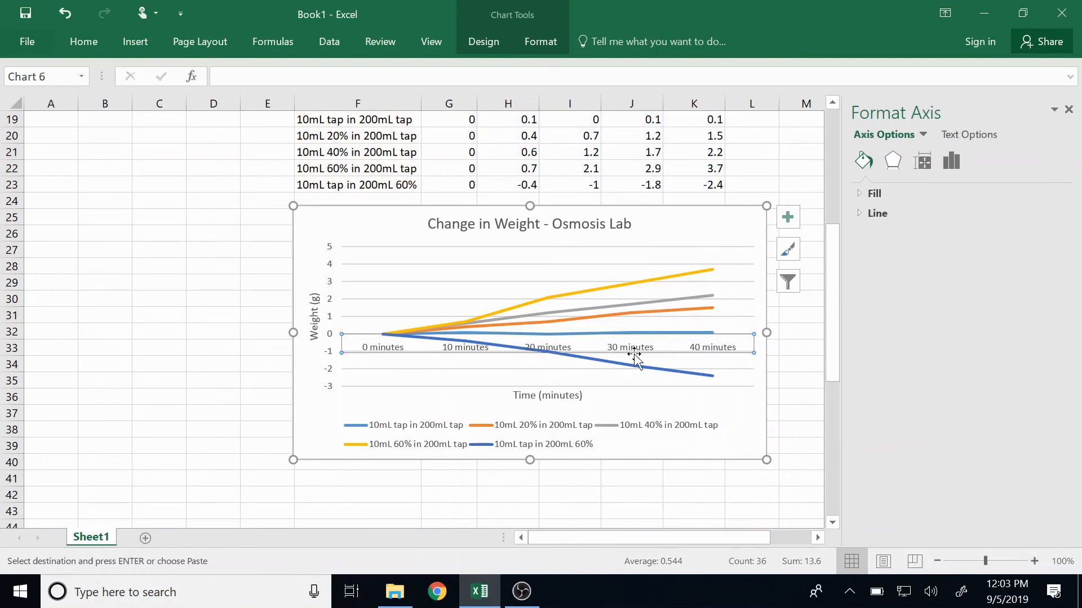
{"action": "mouse_move", "coordinate": [371, 355]}
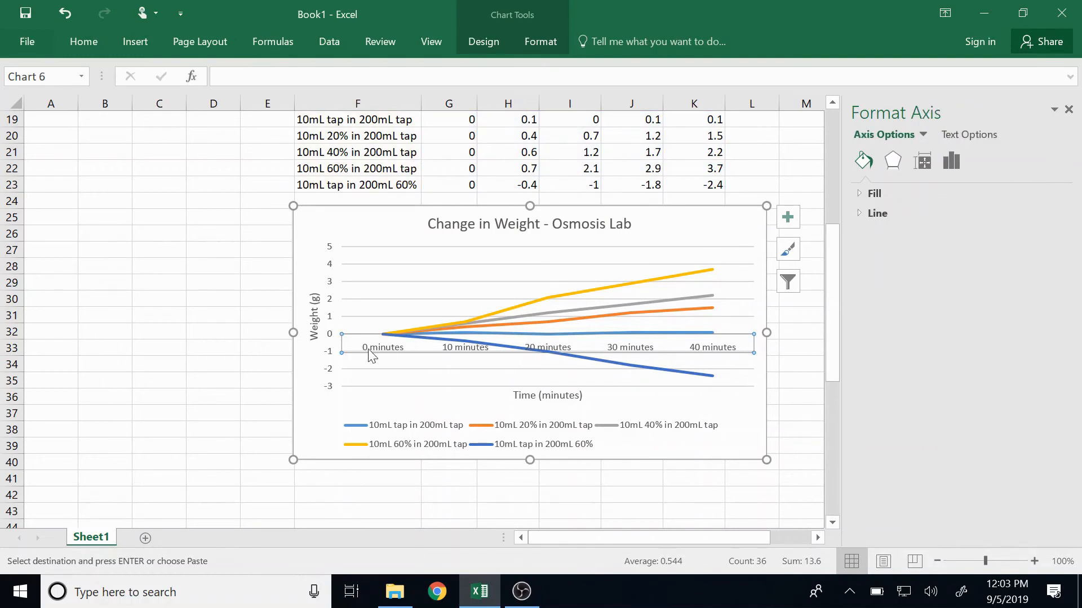
{"action": "mouse_move", "coordinate": [387, 352]}
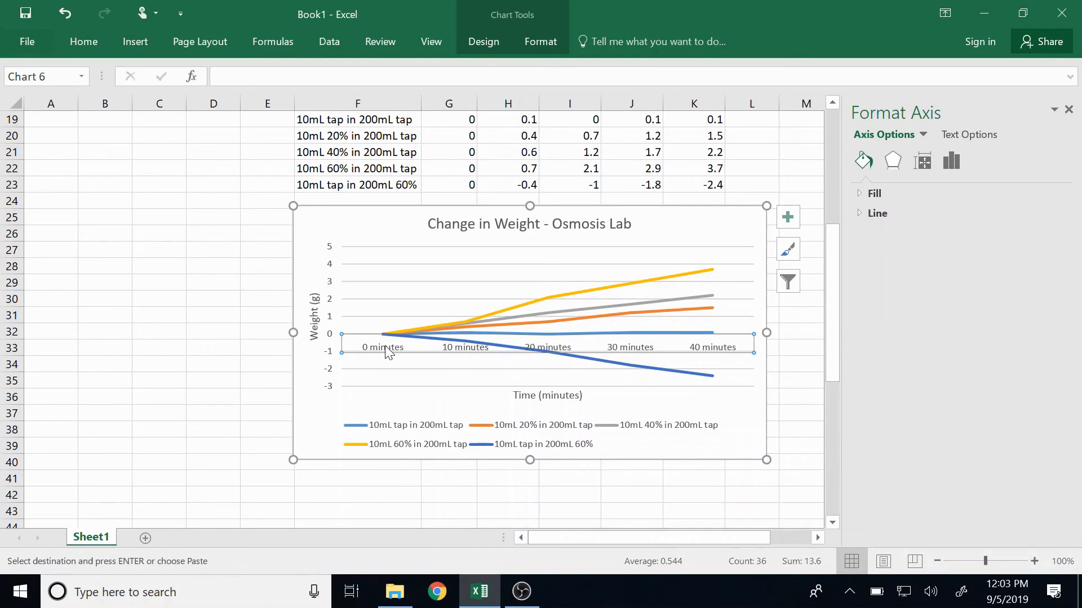
Set the horizontal axis Label Position to Low so time labels sit below the plot.
{"action": "left_click", "coordinate": [951, 161]}
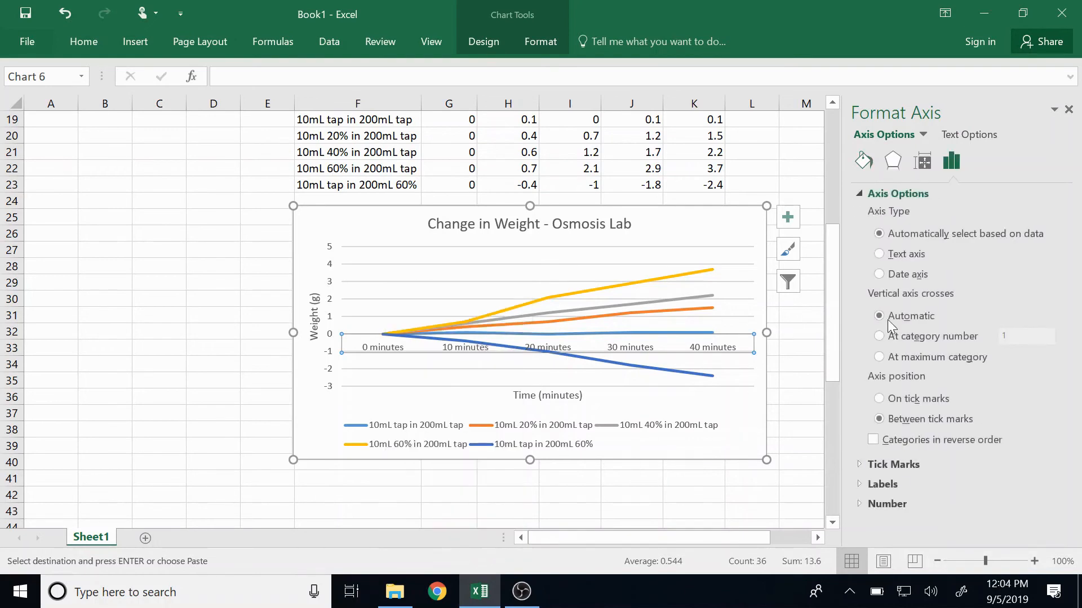
{"action": "left_click", "coordinate": [881, 483]}
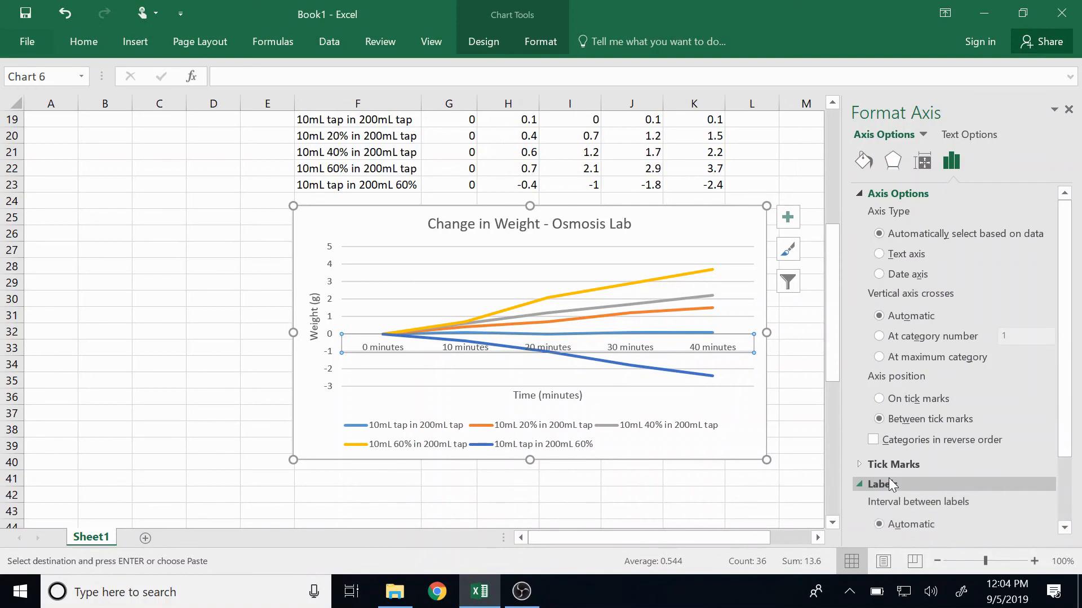
{"action": "left_click", "coordinate": [1048, 502]}
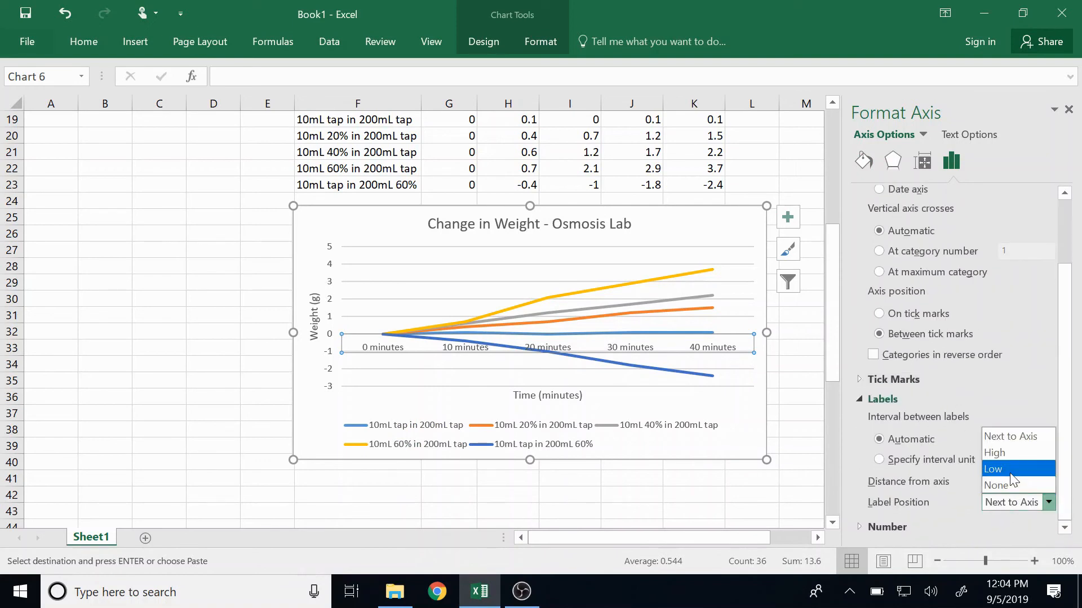
{"action": "left_click", "coordinate": [994, 469]}
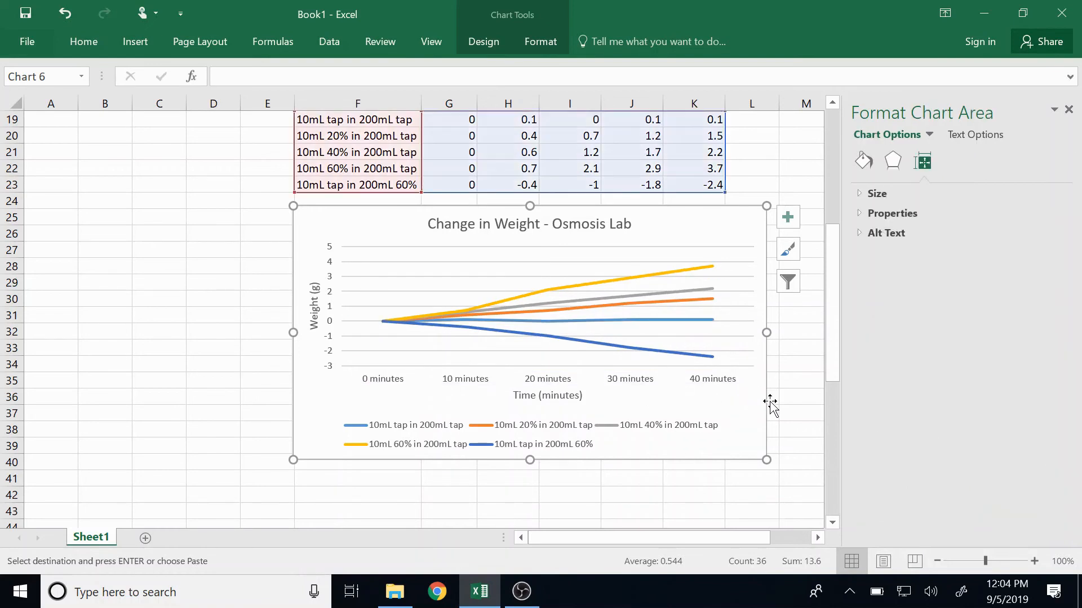
{"action": "mouse_move", "coordinate": [417, 250]}
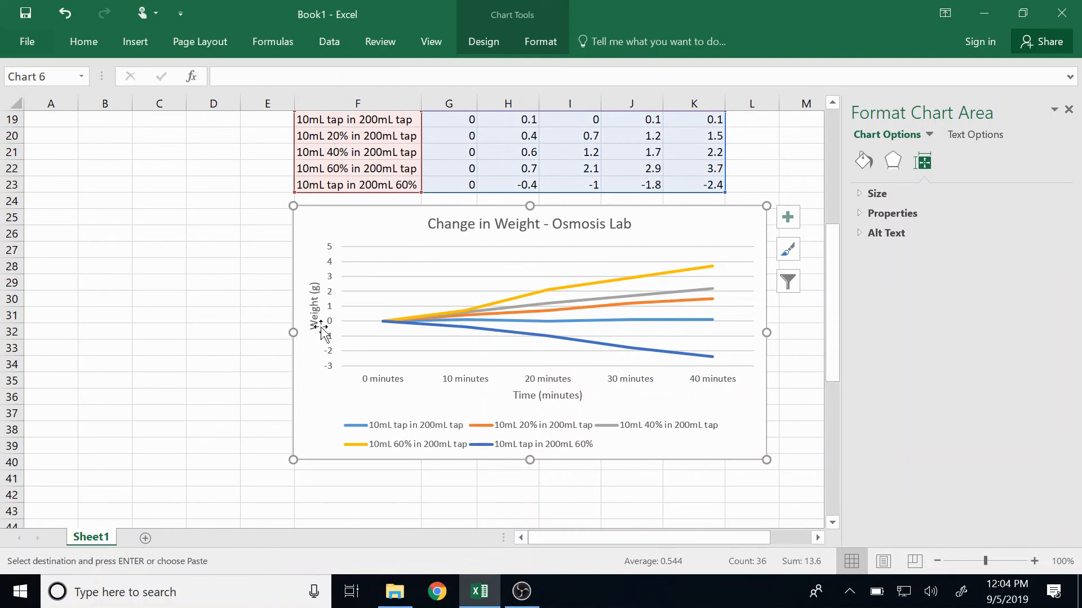
{"action": "mouse_move", "coordinate": [569, 293]}
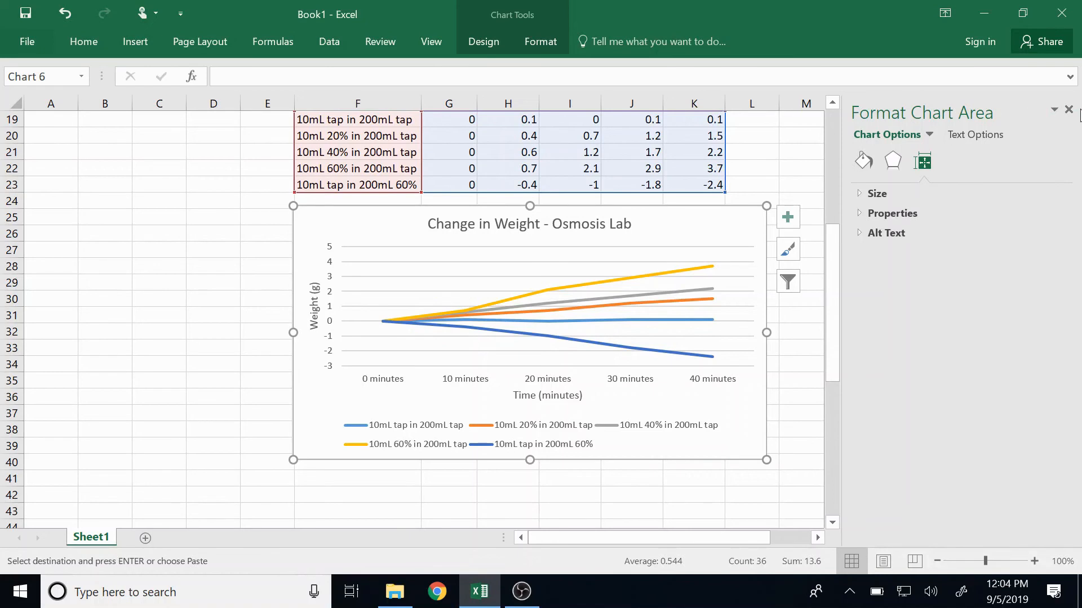
Close the Format pane, then tick and untick Data Labels on the chart.
{"action": "left_click", "coordinate": [1068, 109]}
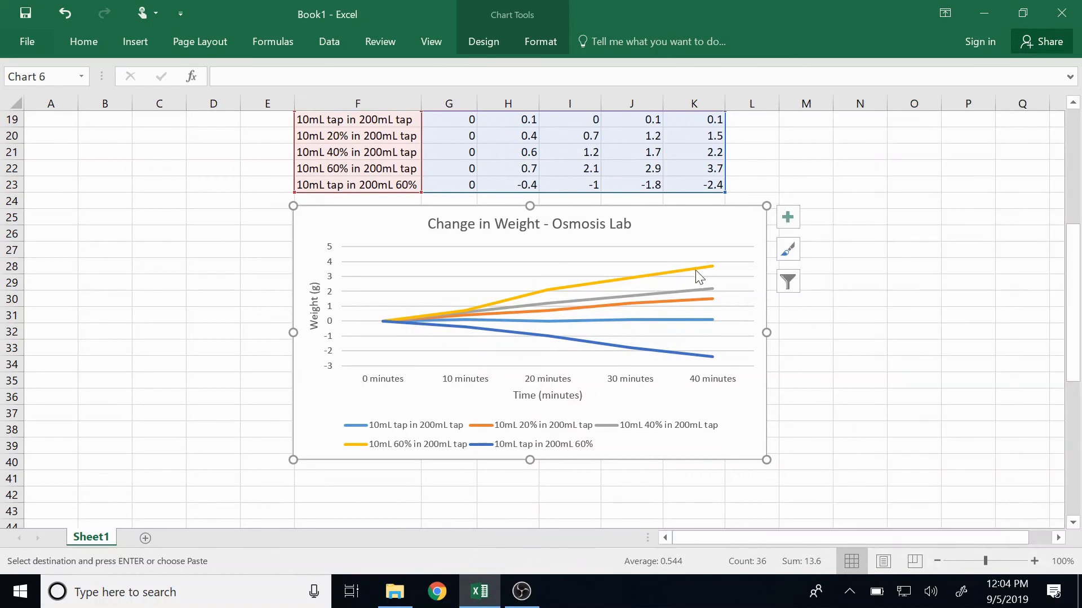
{"action": "mouse_move", "coordinate": [478, 326]}
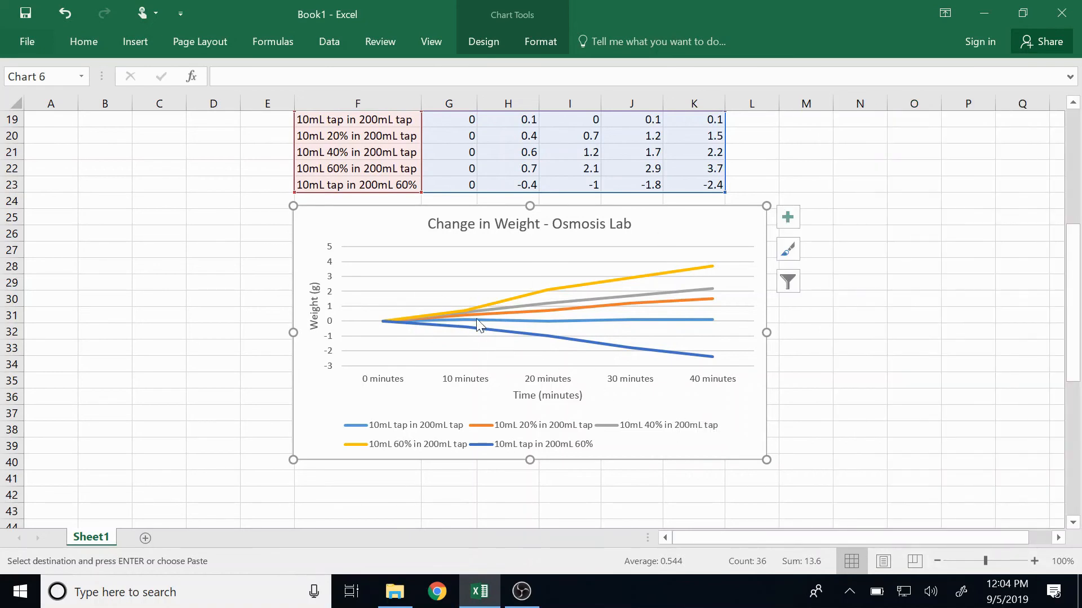
{"action": "mouse_move", "coordinate": [617, 297]}
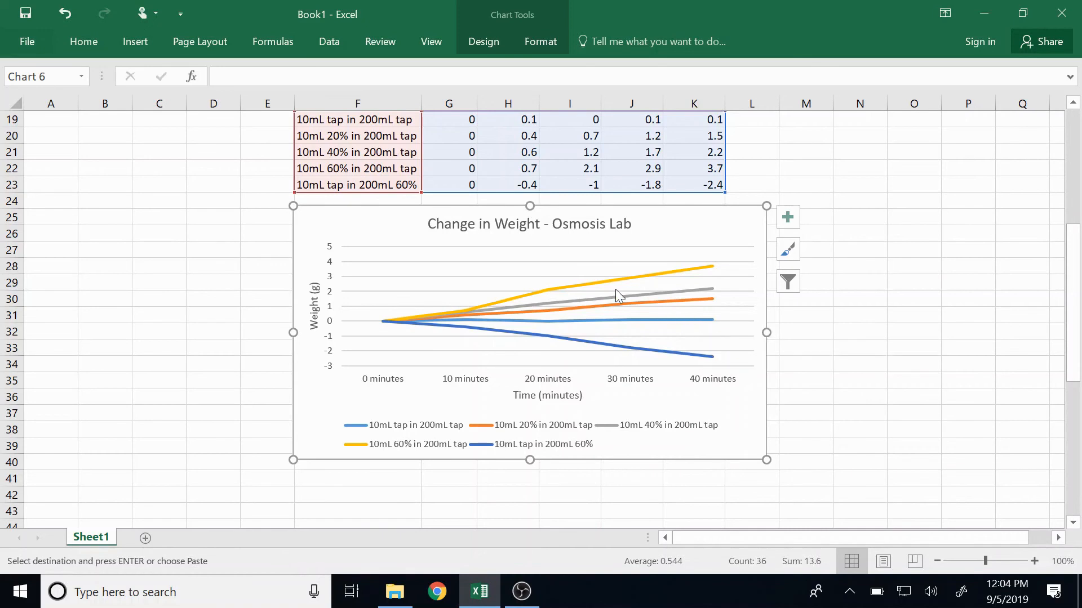
{"action": "mouse_move", "coordinate": [604, 269]}
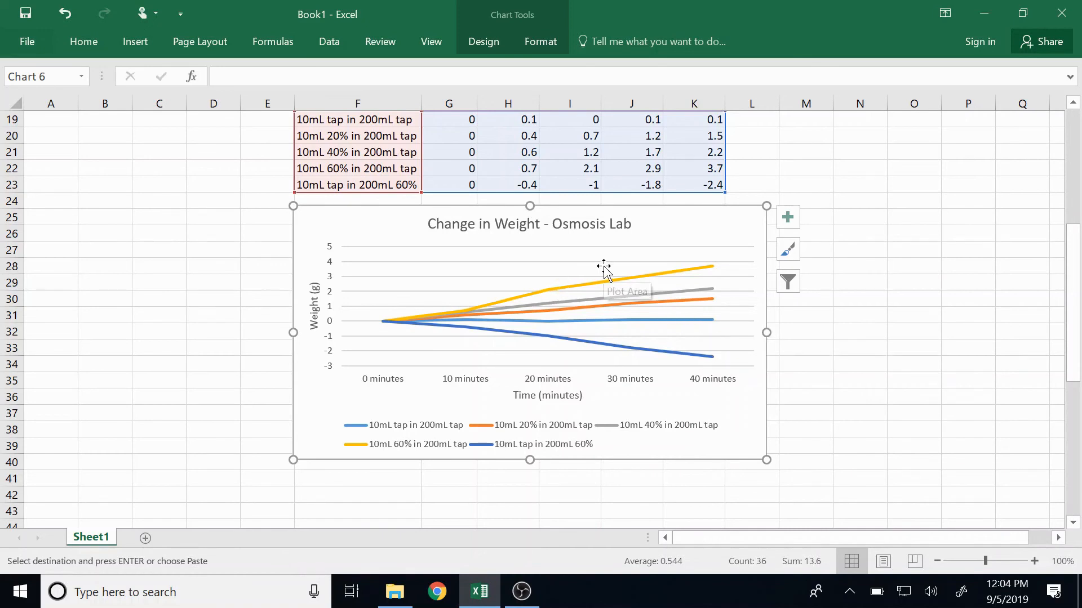
{"action": "mouse_move", "coordinate": [743, 236]}
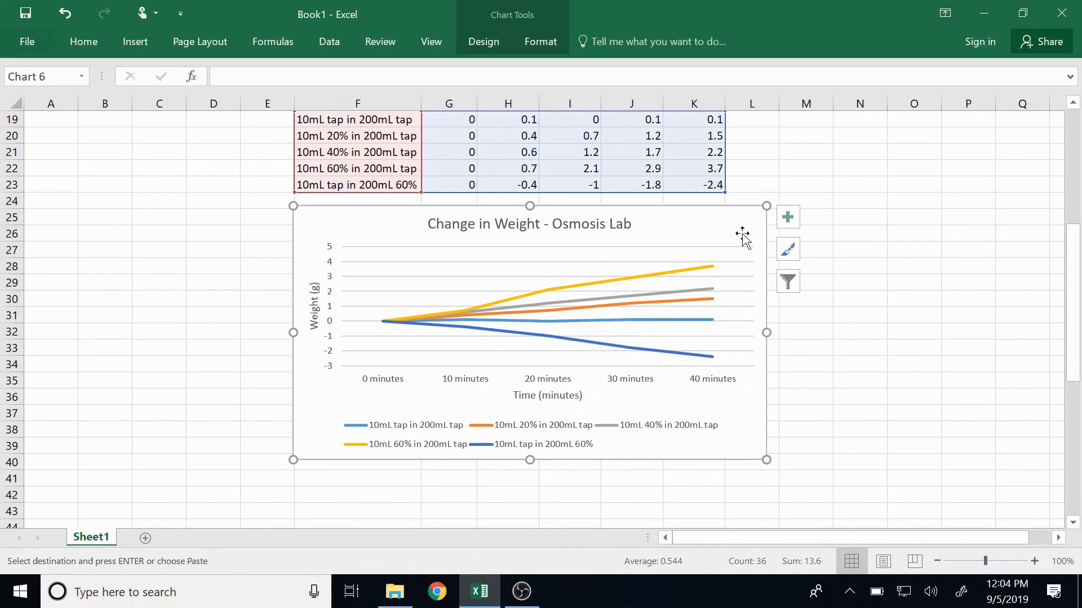
{"action": "left_click", "coordinate": [788, 216]}
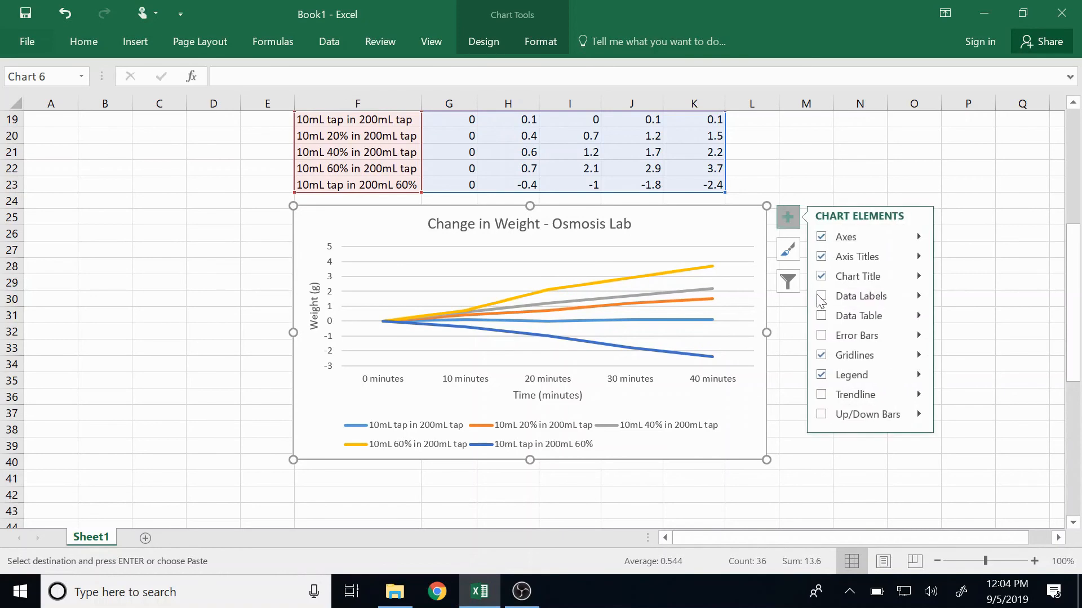
{"action": "left_click", "coordinate": [822, 297]}
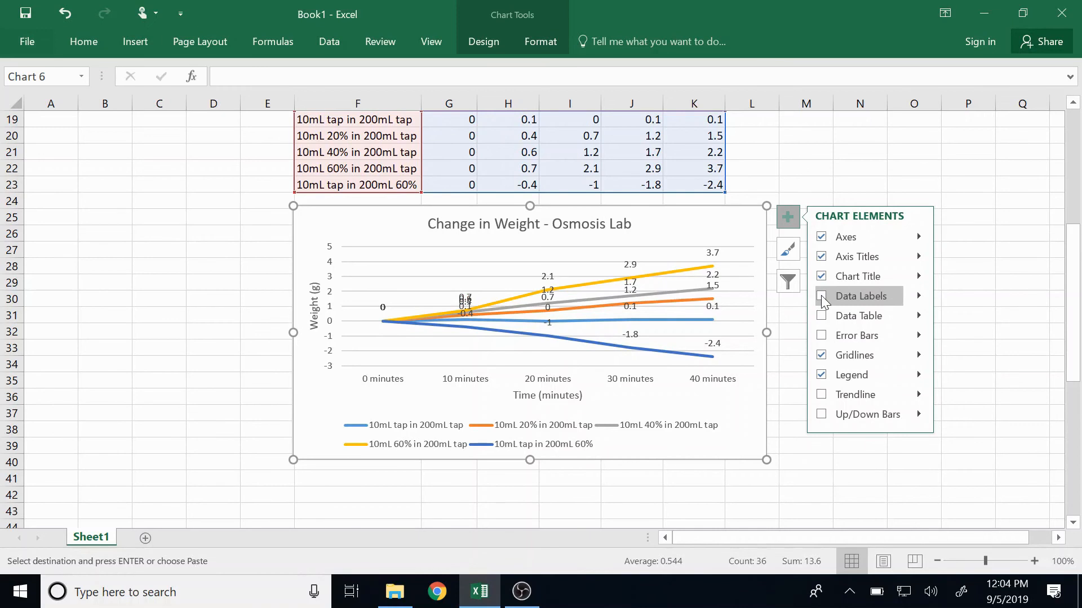
{"action": "left_click", "coordinate": [822, 297]}
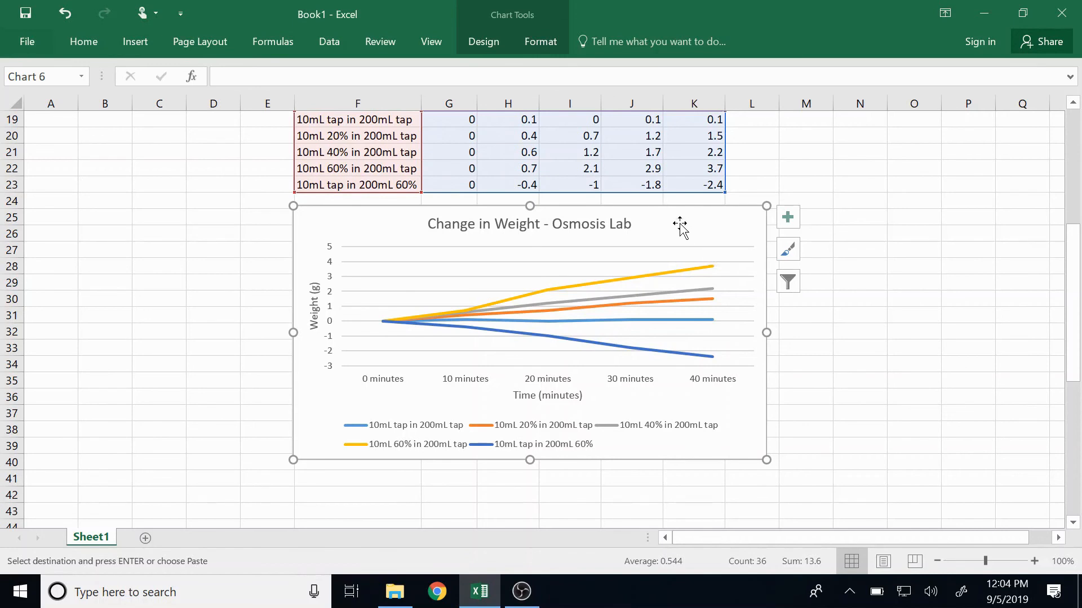
{"action": "left_click", "coordinate": [26, 41]}
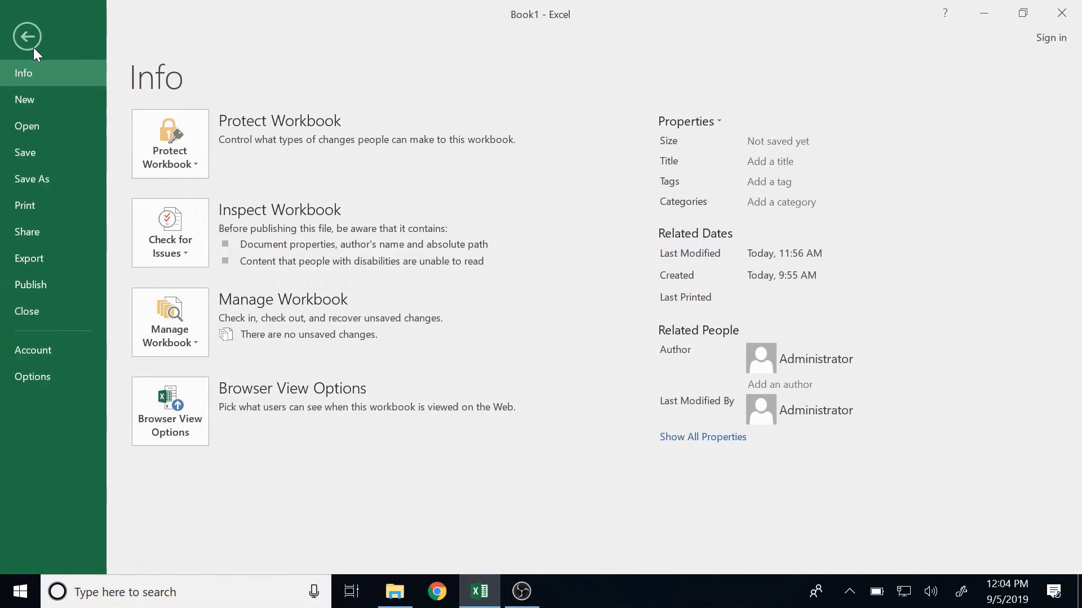
{"action": "left_click", "coordinate": [24, 205]}
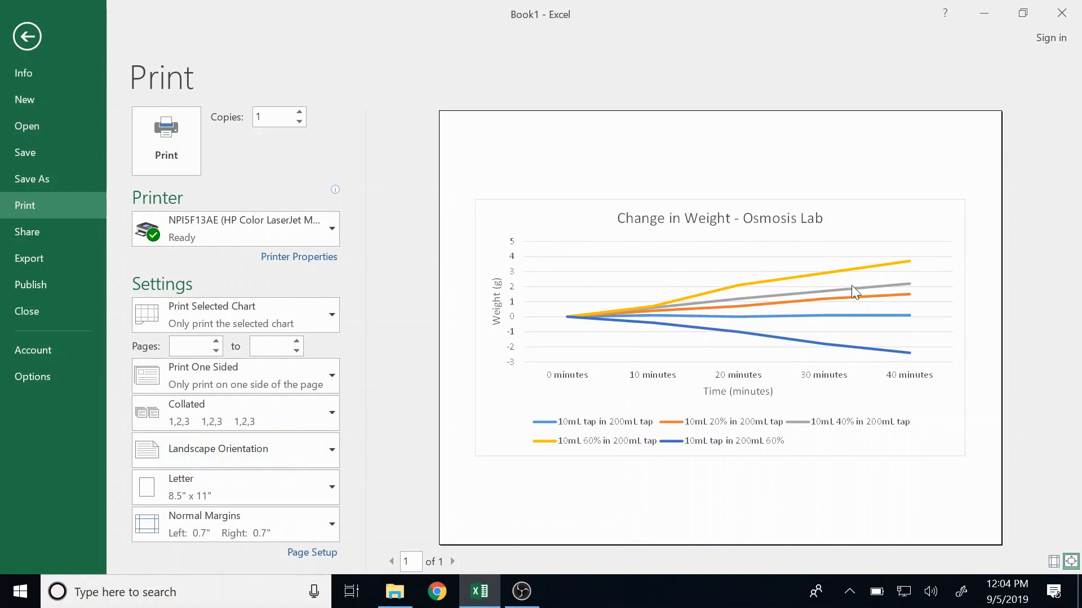
{"action": "mouse_move", "coordinate": [576, 302]}
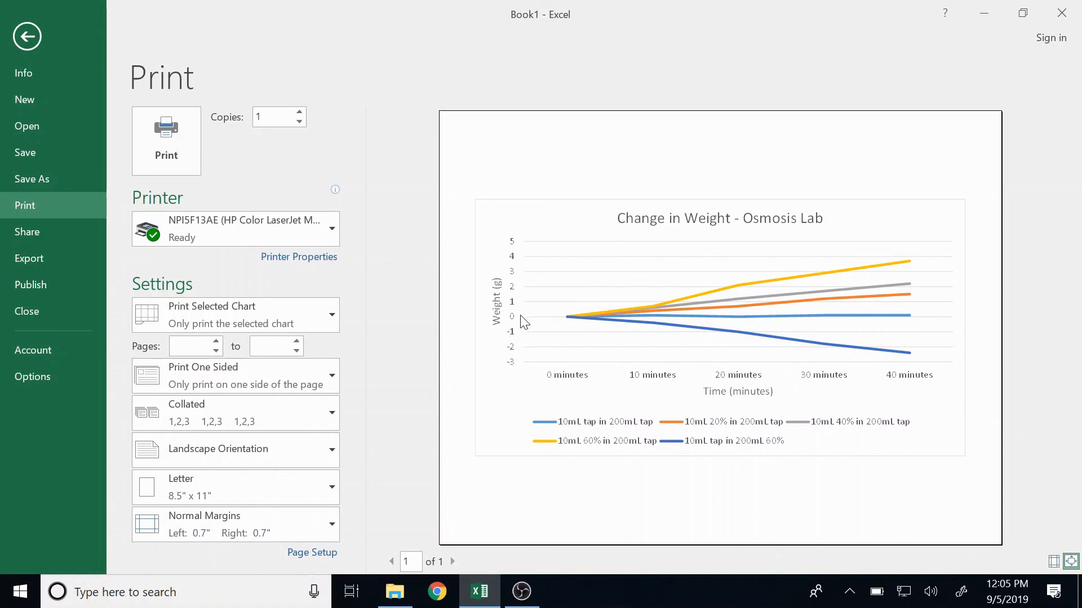
{"action": "mouse_move", "coordinate": [815, 105]}
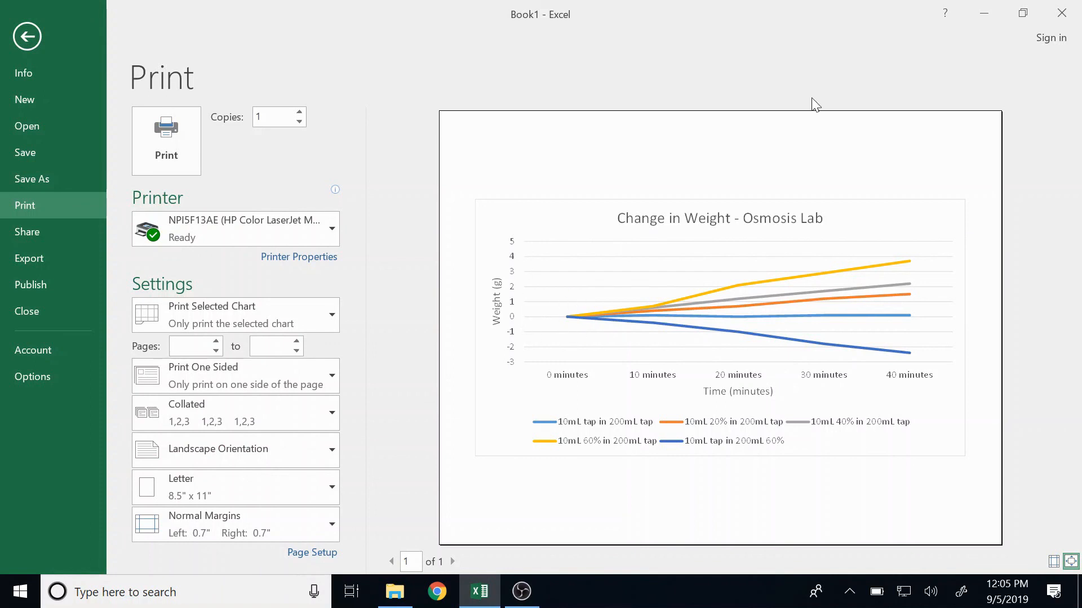
{"action": "left_click", "coordinate": [26, 36]}
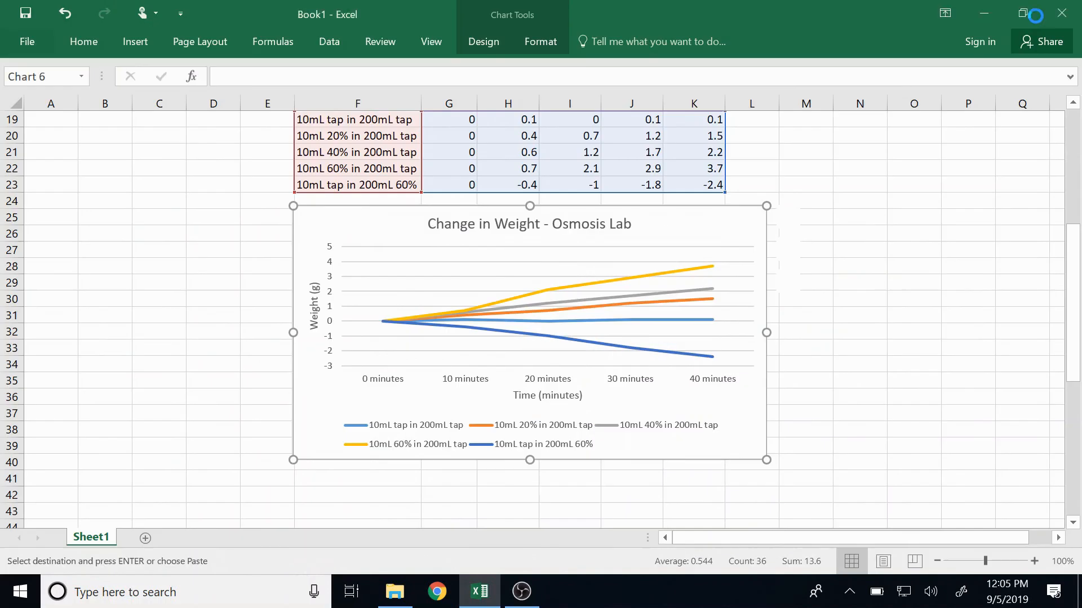
{"action": "left_click", "coordinate": [1062, 13]}
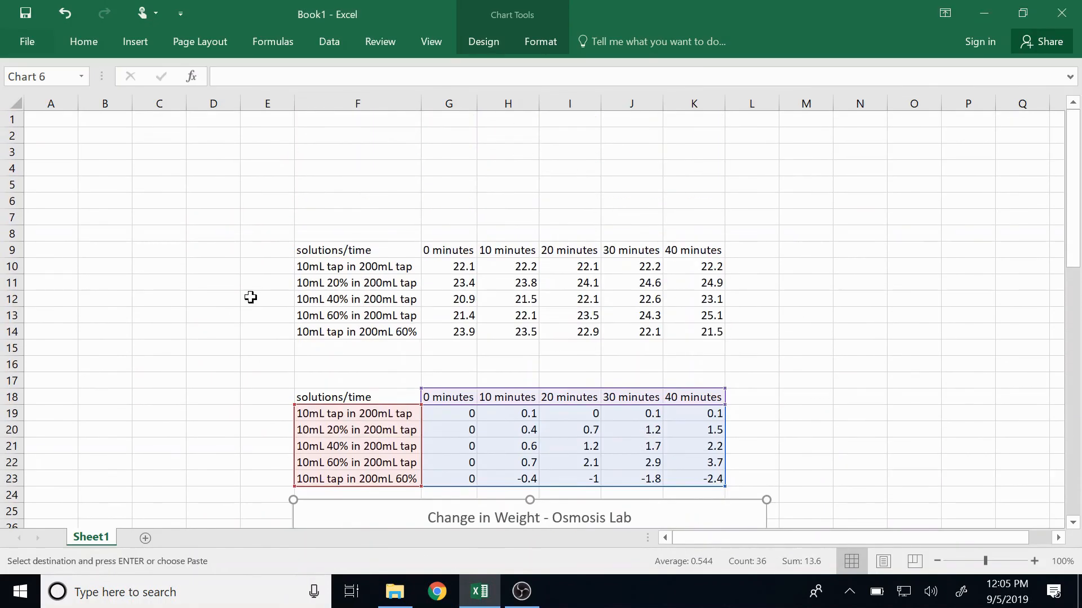
{"action": "left_click", "coordinate": [213, 257]}
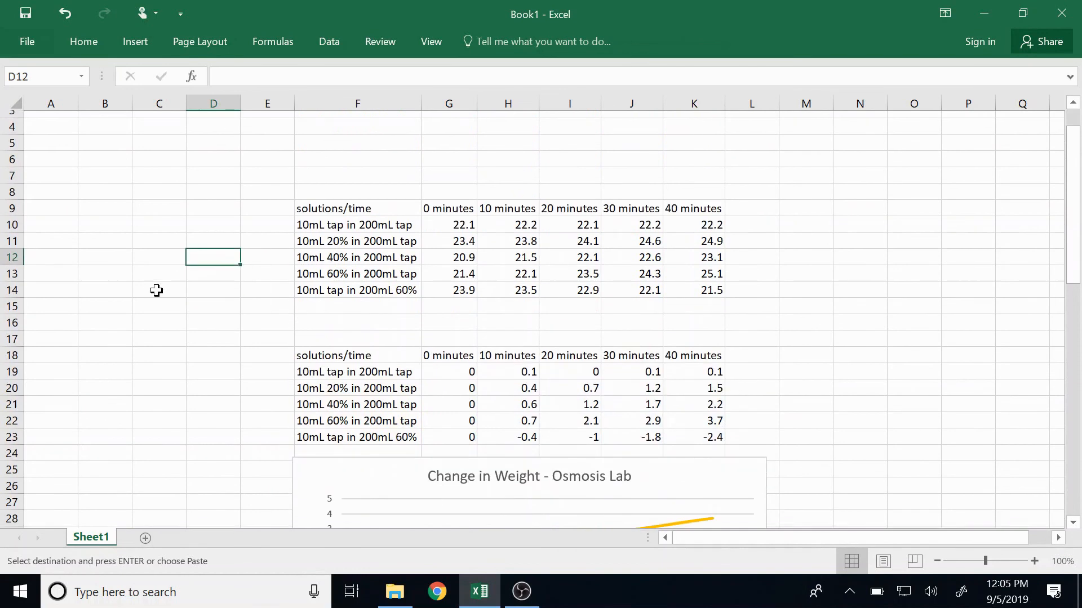
{"action": "scroll", "scroll_direction": "down", "scroll_amount": 3}
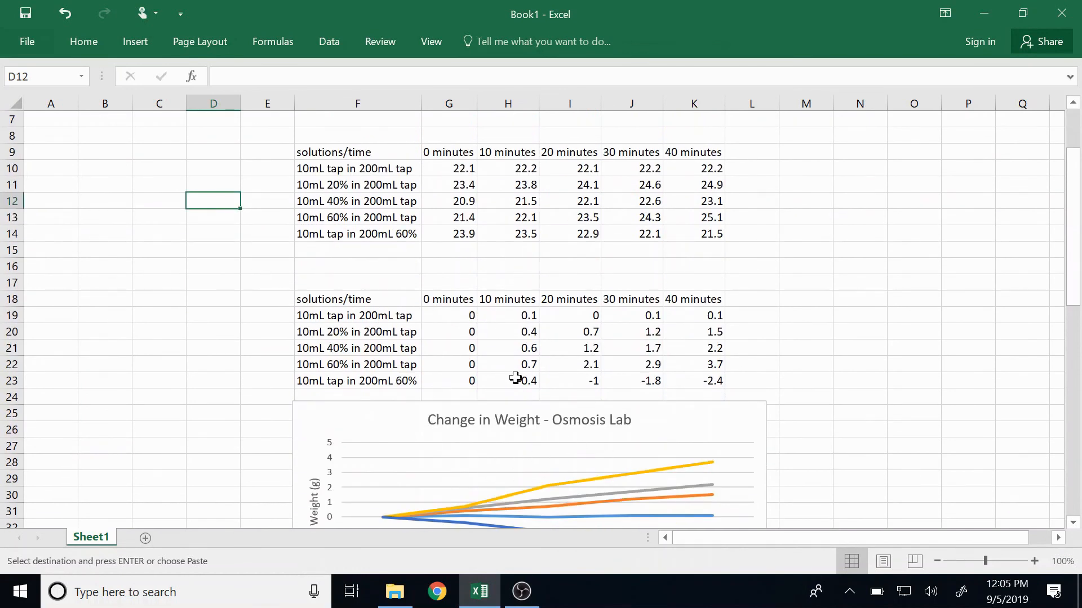
{"action": "scroll", "scroll_direction": "down", "scroll_amount": 3}
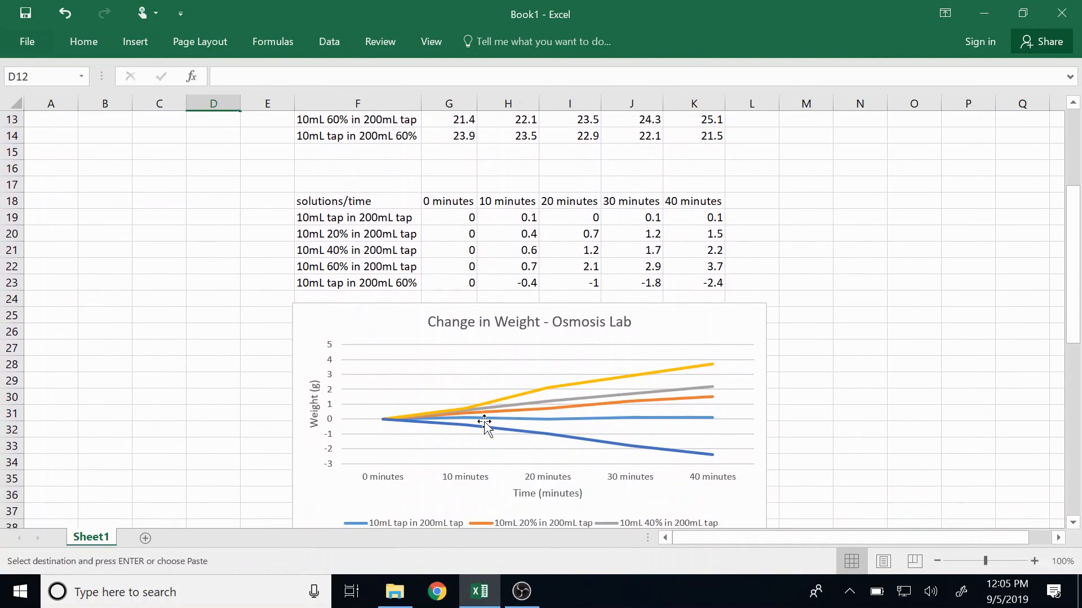
{"action": "mouse_move", "coordinate": [482, 345]}
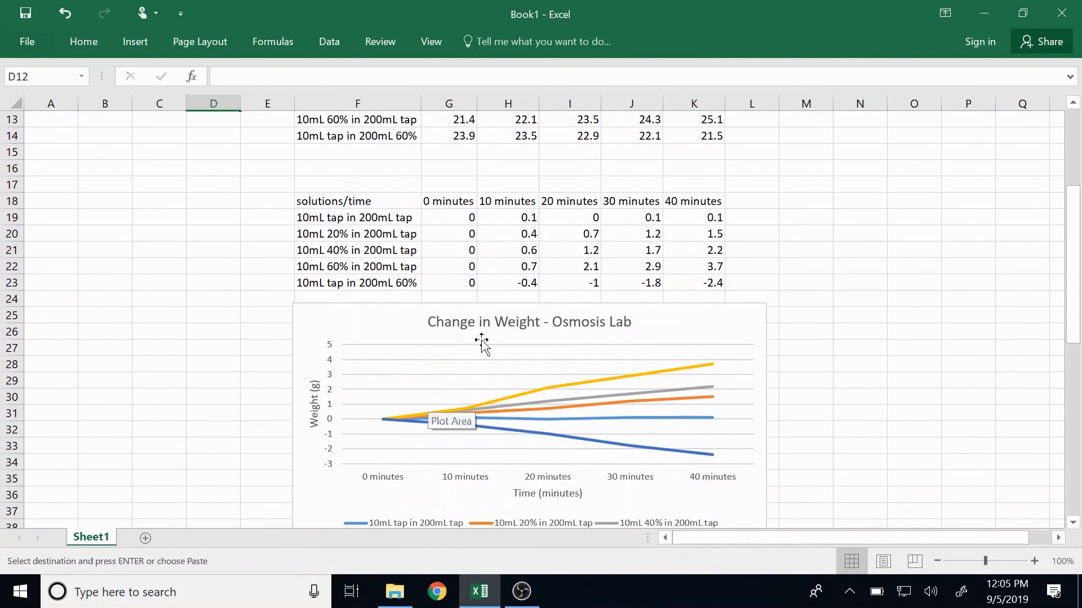
{"action": "mouse_move", "coordinate": [503, 435]}
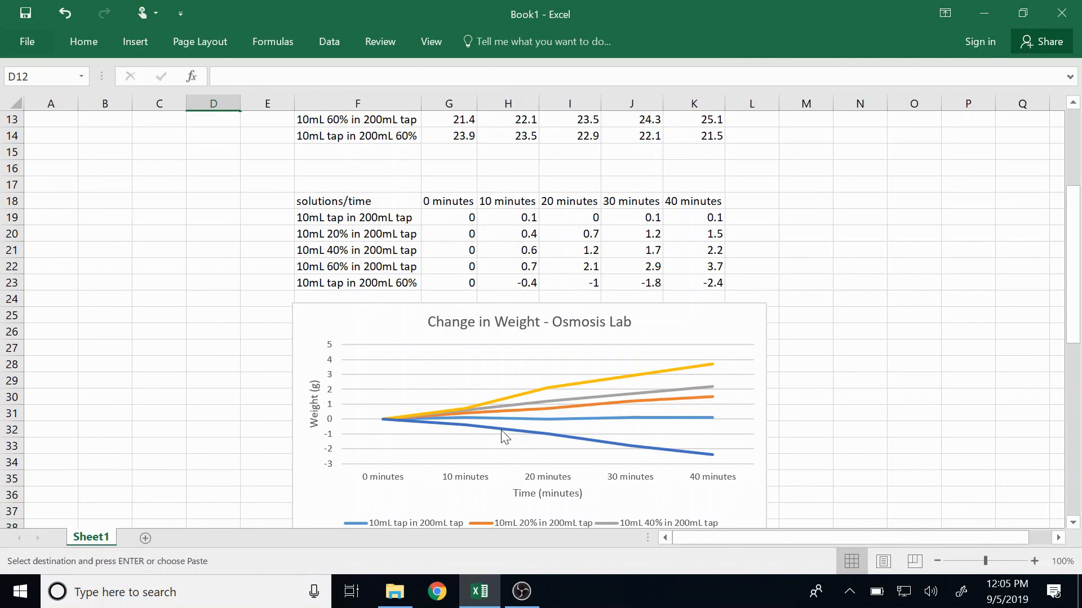
{"action": "mouse_move", "coordinate": [488, 420]}
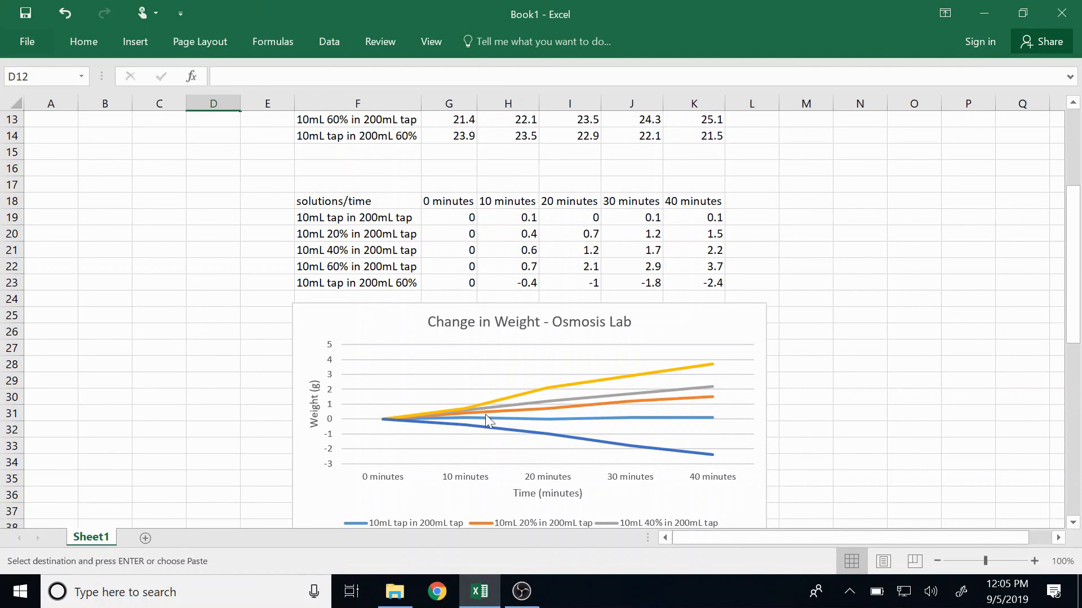
{"action": "mouse_move", "coordinate": [500, 412]}
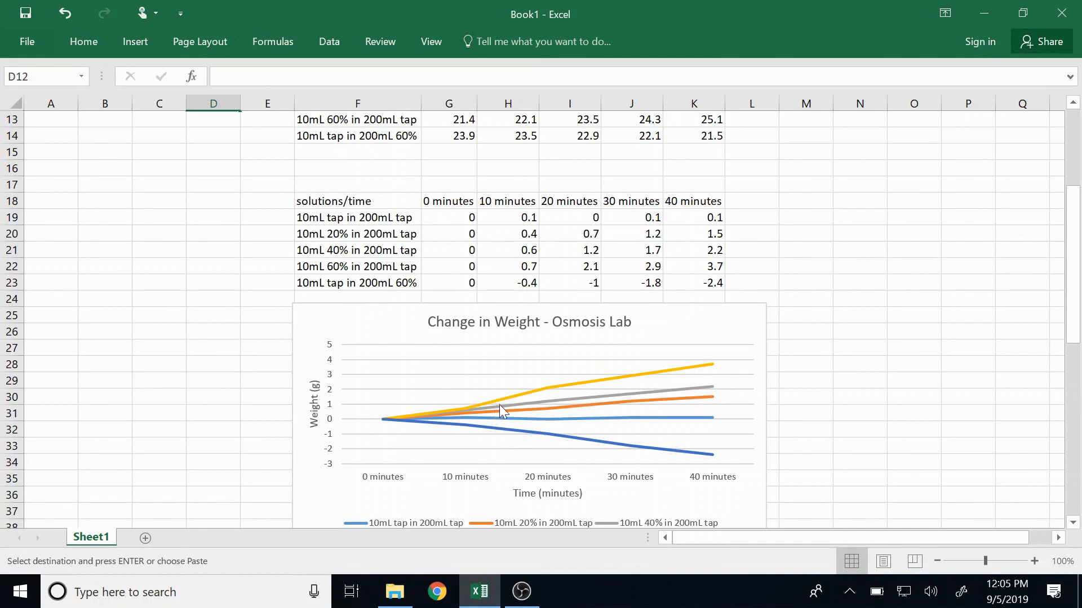
{"action": "scroll", "scroll_direction": "down", "scroll_amount": 3}
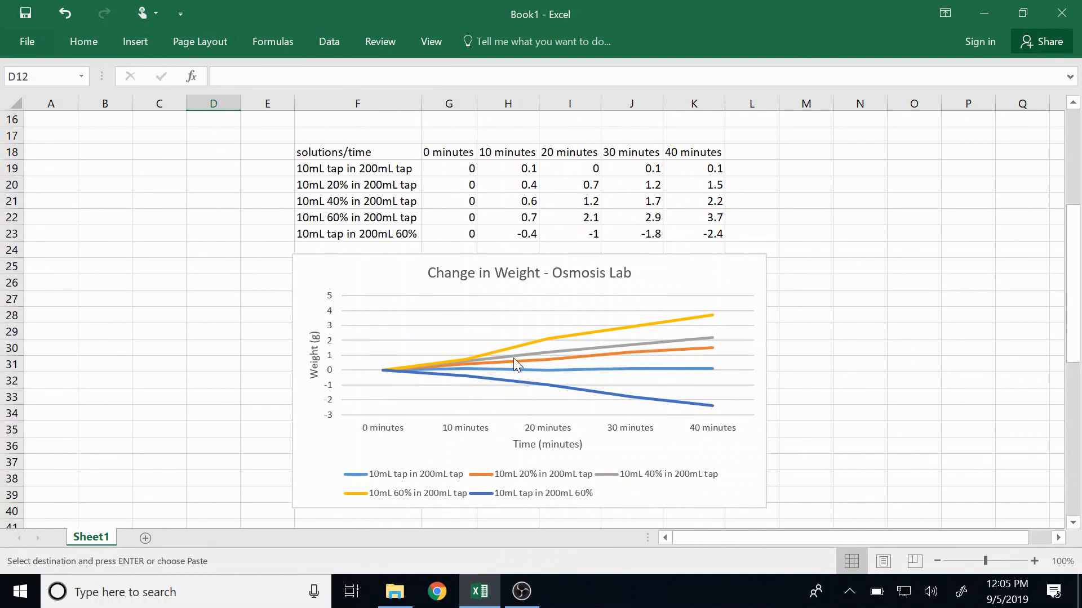
{"action": "mouse_move", "coordinate": [591, 452]}
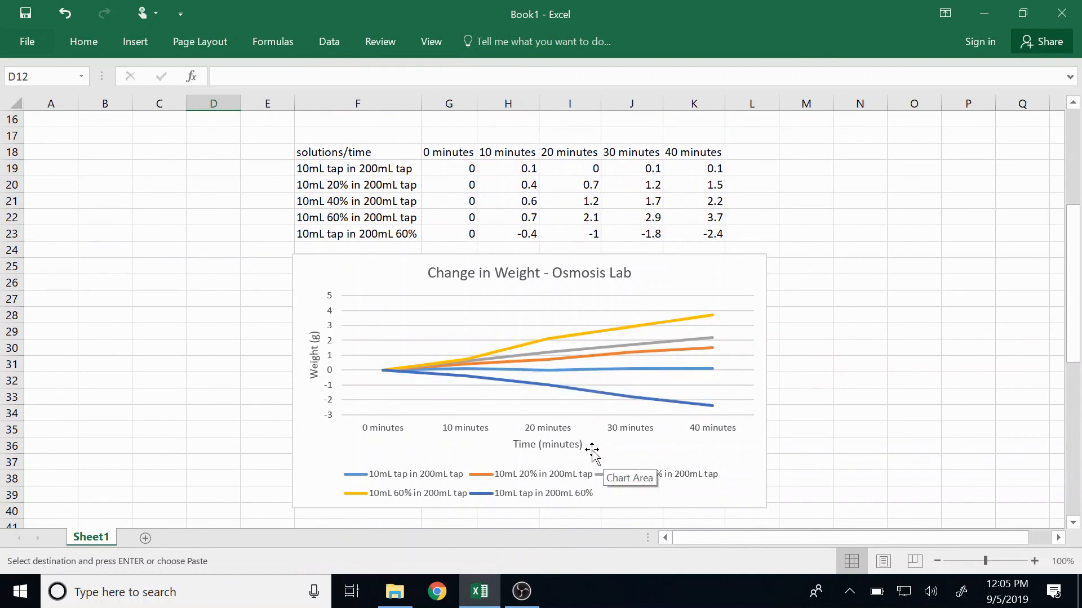
{"action": "mouse_move", "coordinate": [604, 448]}
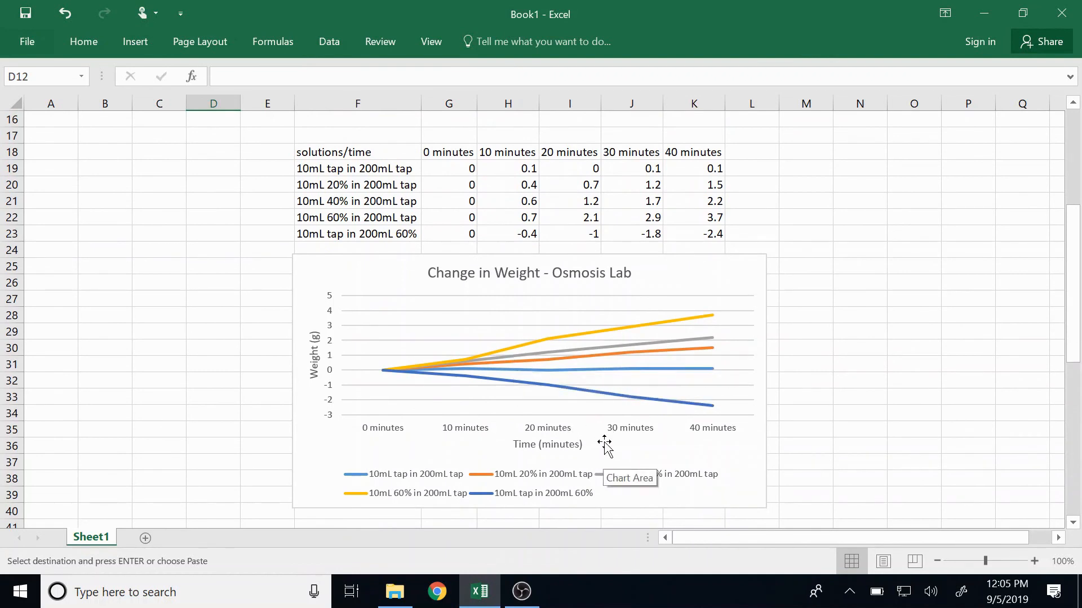